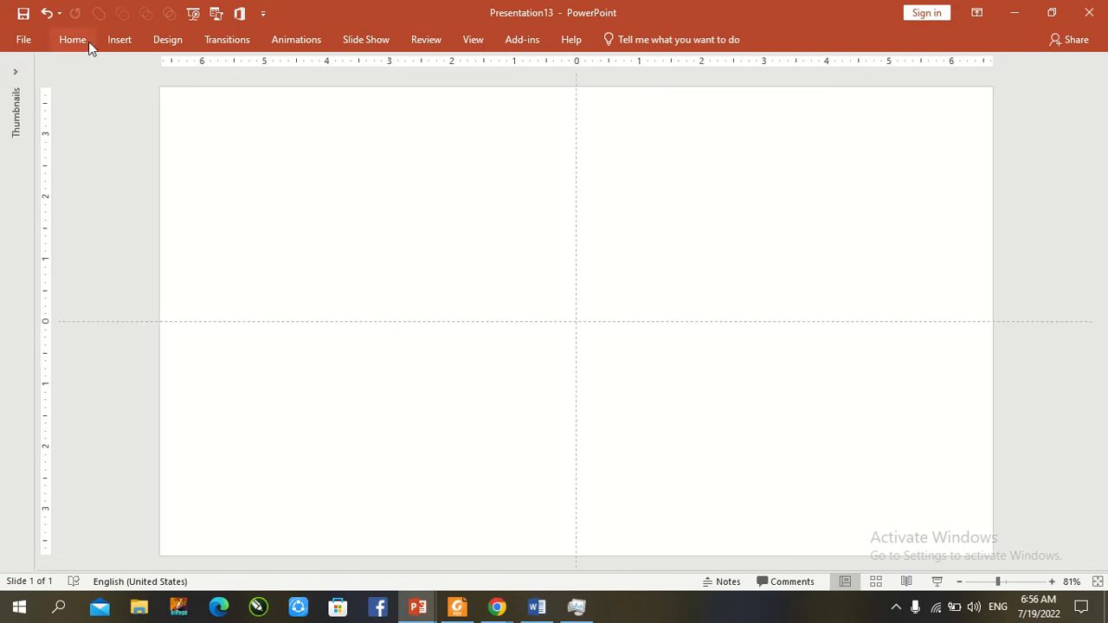
- Draw a small Diamond shape near the slide's top-left corner
{"action": "left_click", "coordinate": [73, 38]}
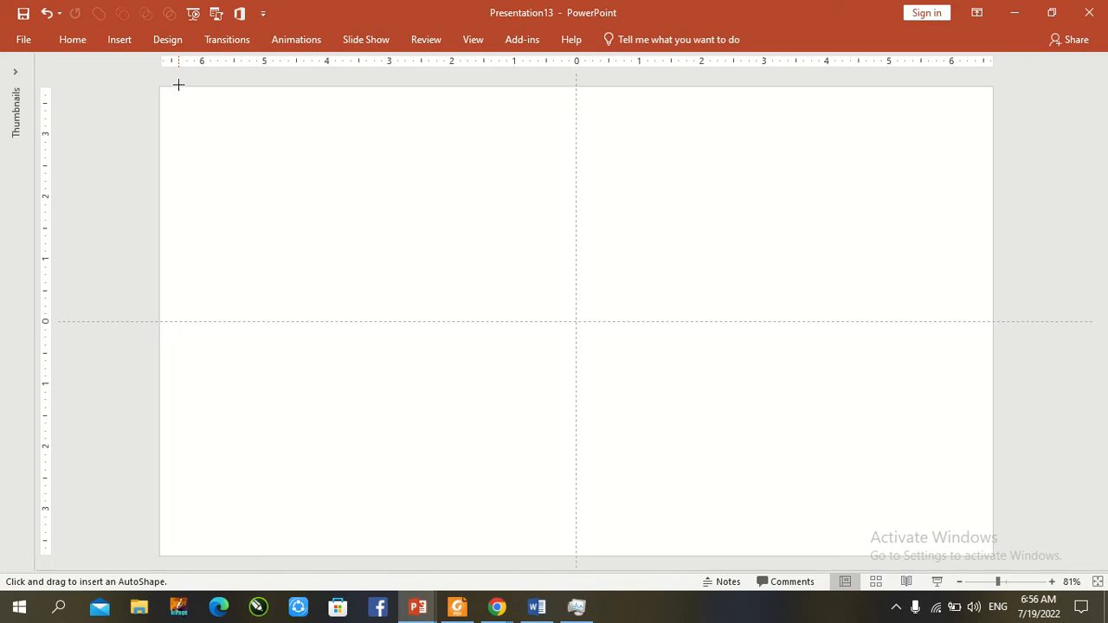
{"action": "left_click_drag", "start_coordinate": [180, 83], "coordinate": [201, 122]}
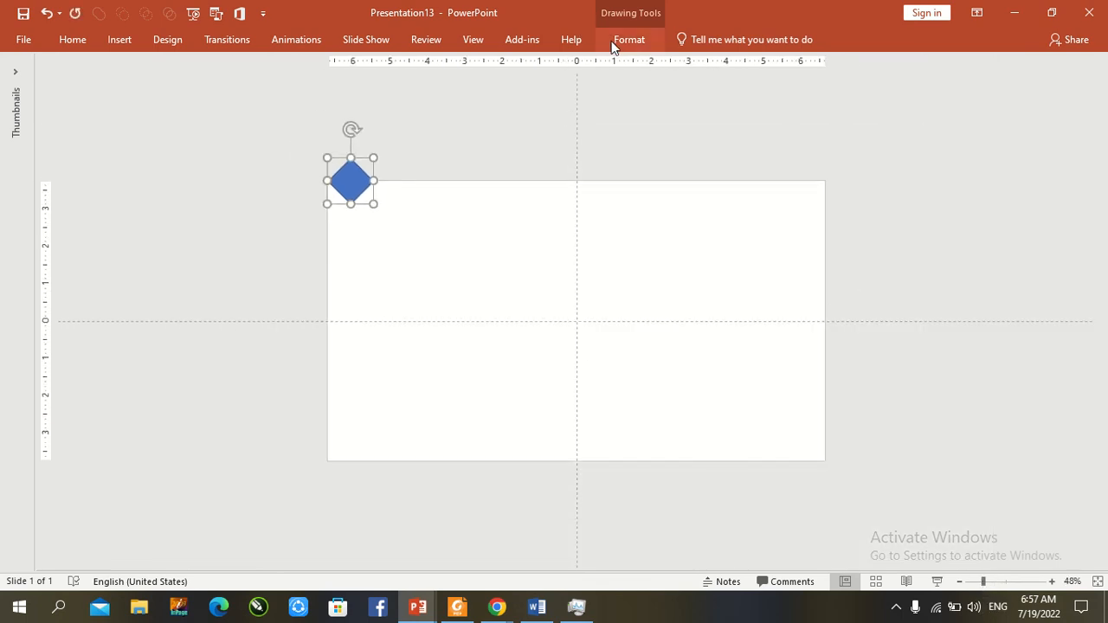
- Give the diamond No Outline and a solid black Shape Fill
{"action": "left_click", "coordinate": [630, 38]}
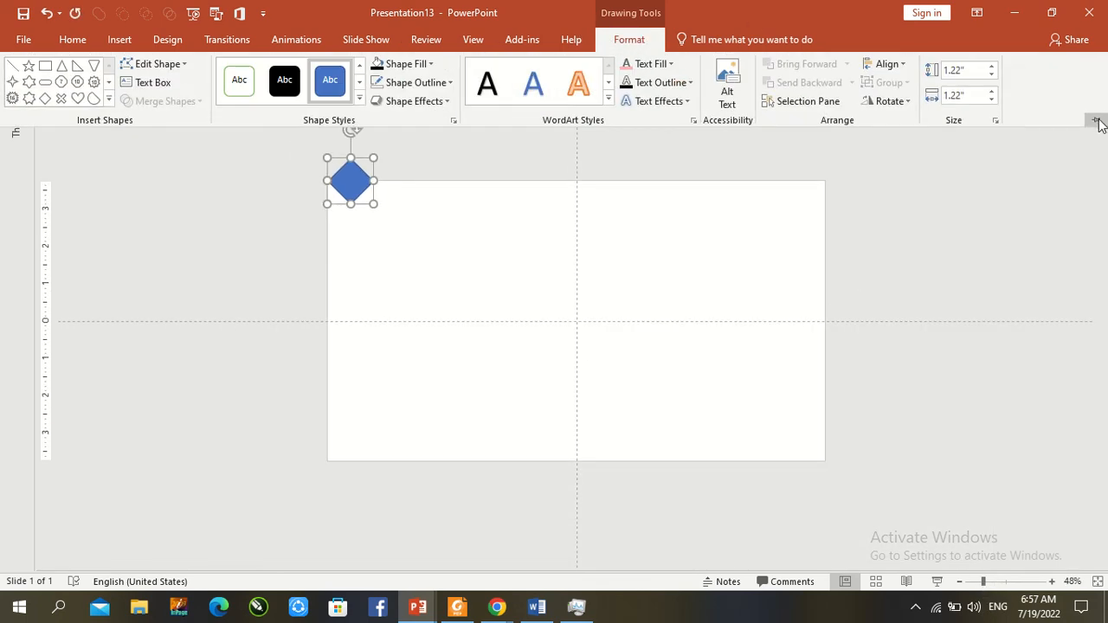
{"action": "left_click", "coordinate": [413, 81]}
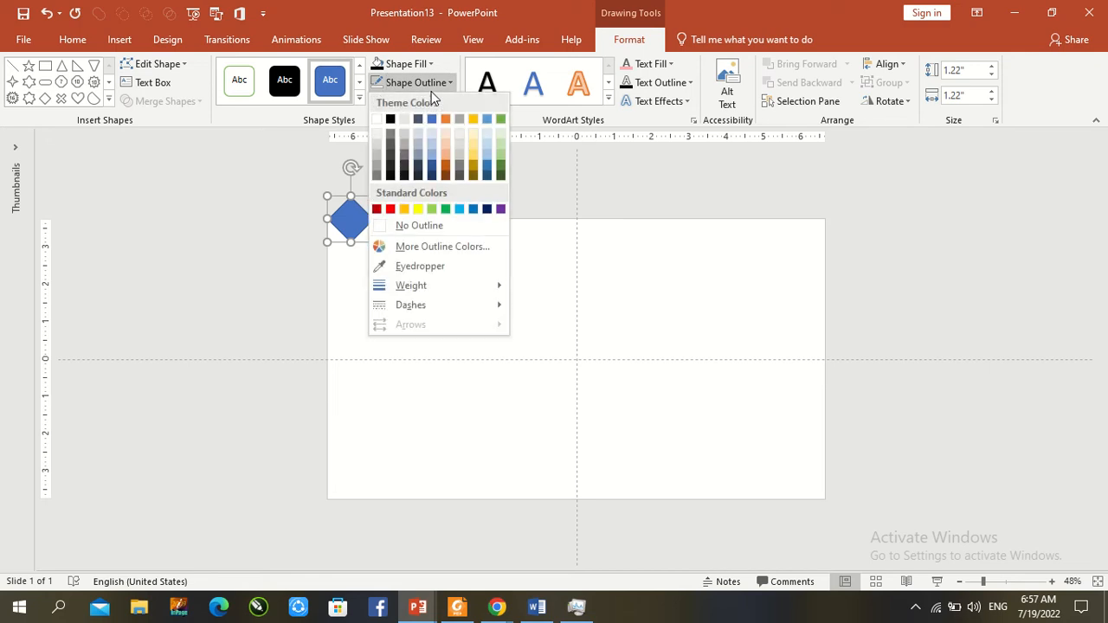
{"action": "left_click", "coordinate": [419, 225]}
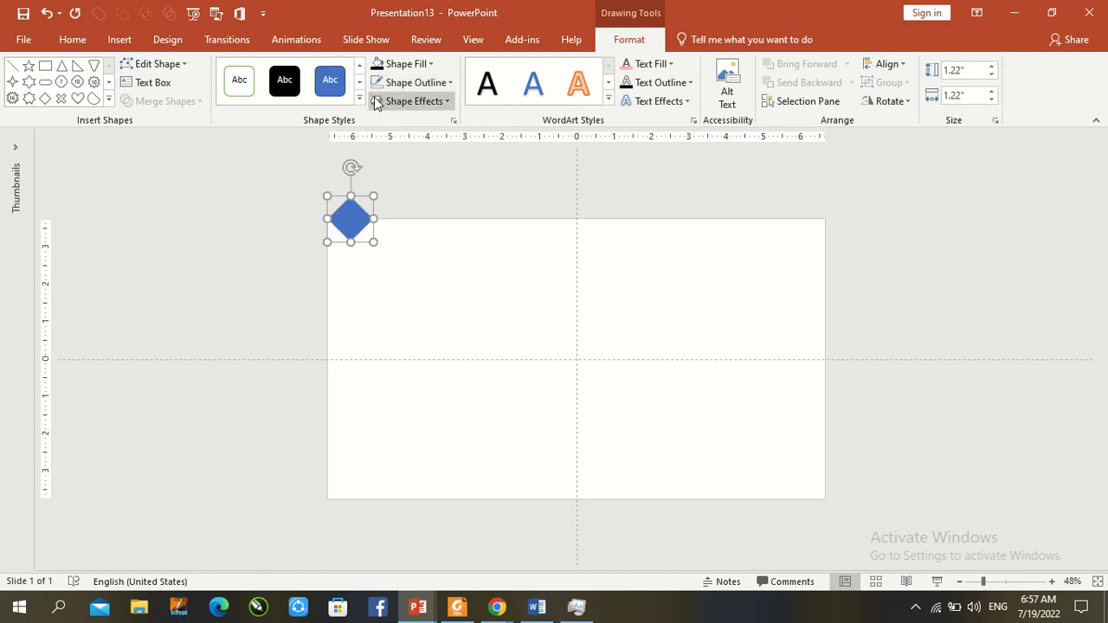
{"action": "left_click", "coordinate": [402, 62]}
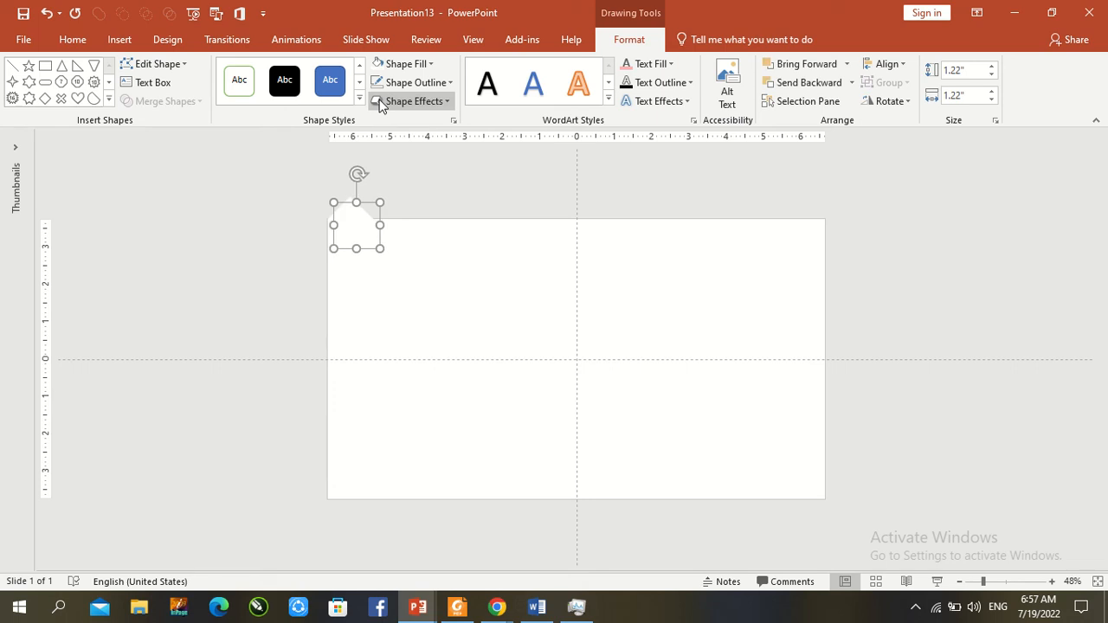
{"action": "left_click", "coordinate": [401, 62]}
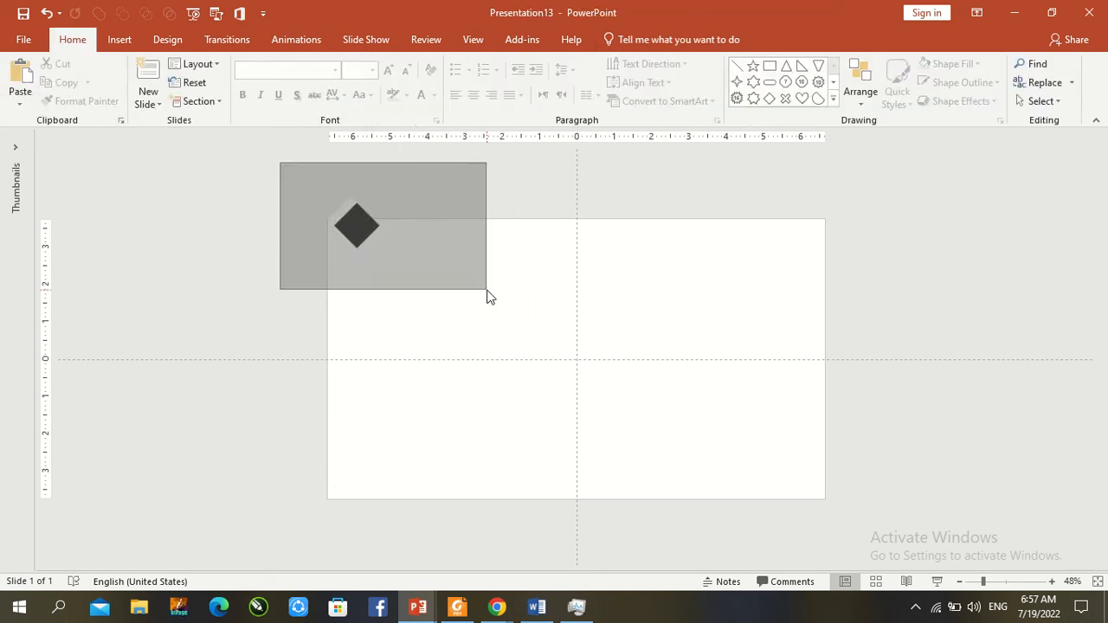
- Nudge the black diamond into the slide's top-left corner and keep it selected
{"action": "left_click", "coordinate": [356, 225]}
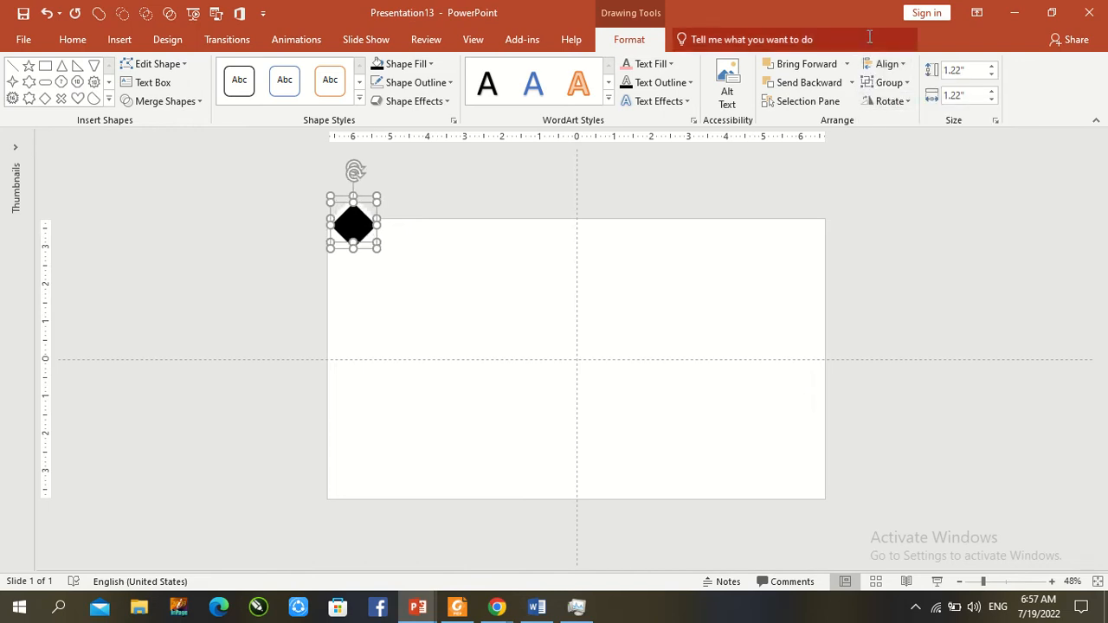
{"action": "left_click", "coordinate": [885, 63]}
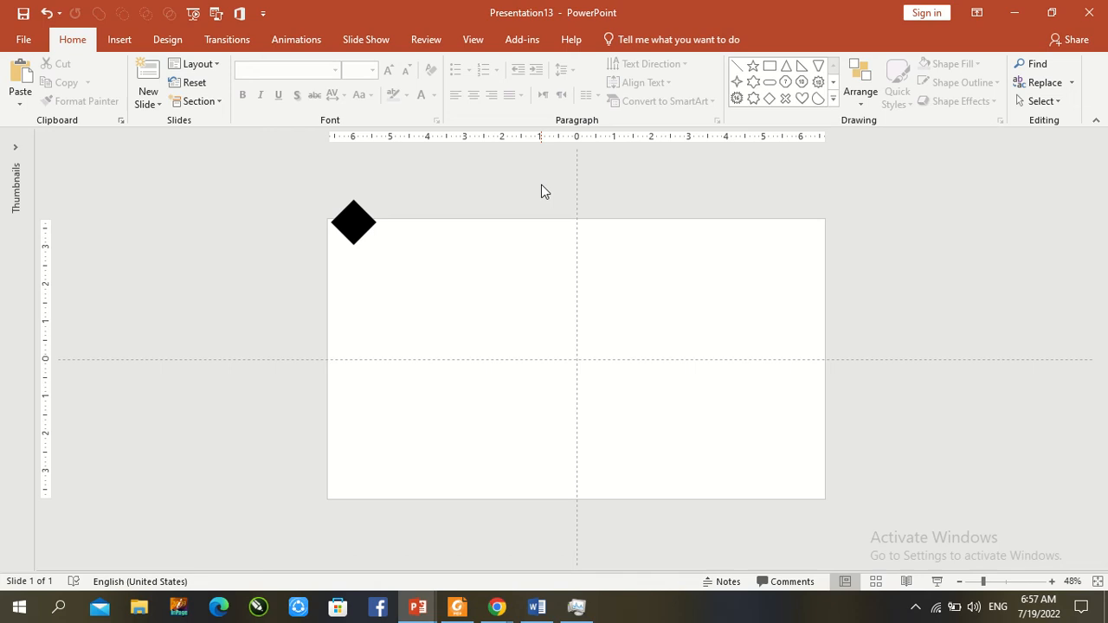
{"action": "left_click", "coordinate": [353, 221]}
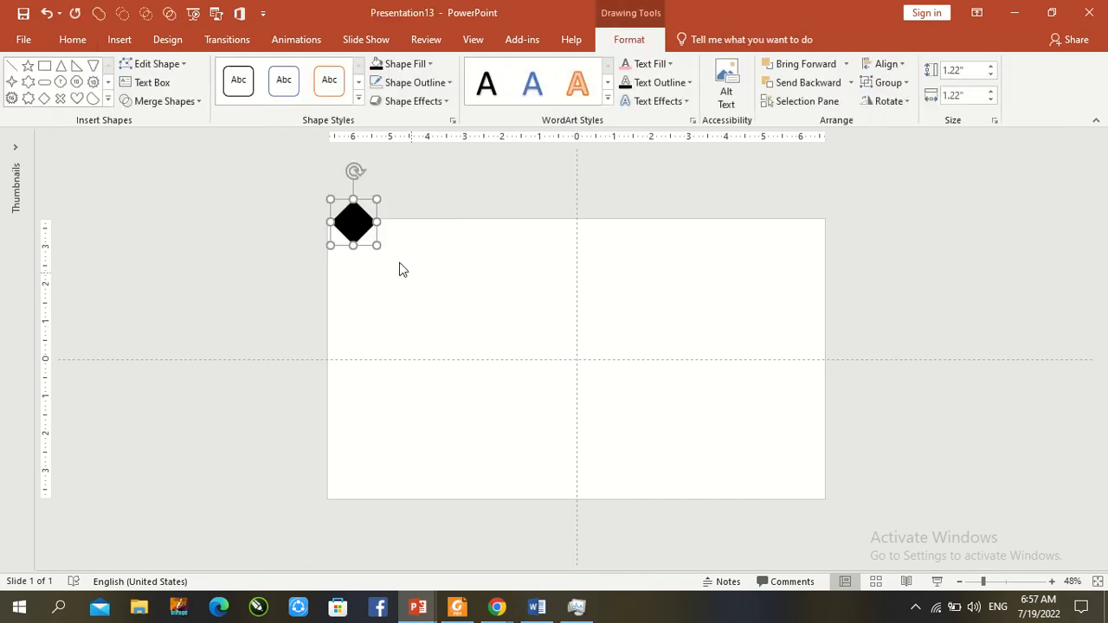
{"action": "left_click_drag", "start_coordinate": [353, 221], "coordinate": [350, 224]}
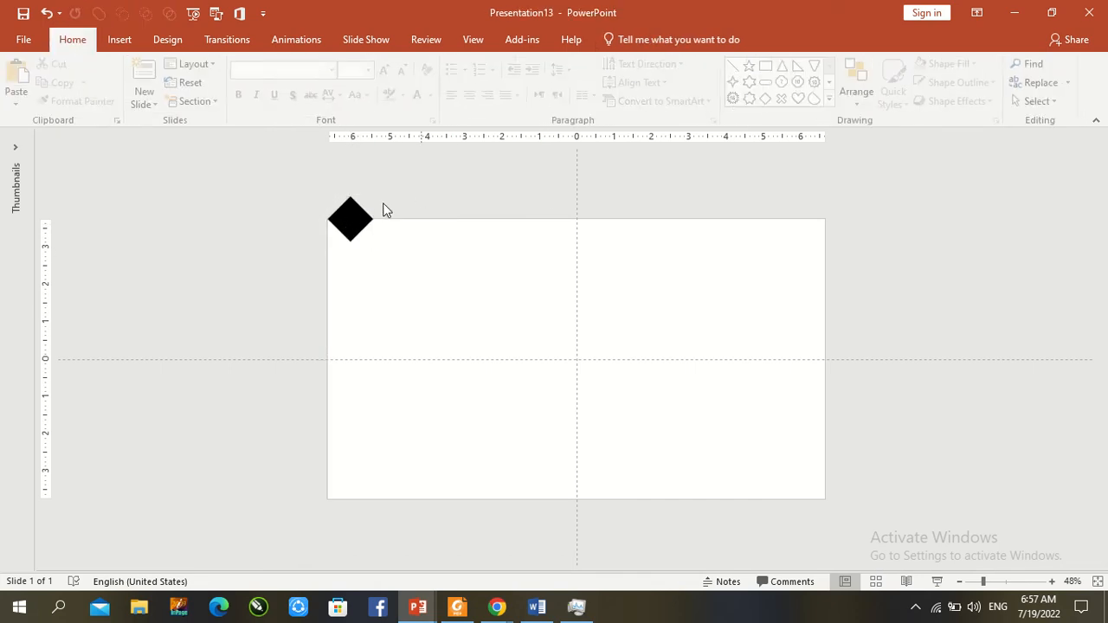
{"action": "left_click", "coordinate": [349, 218]}
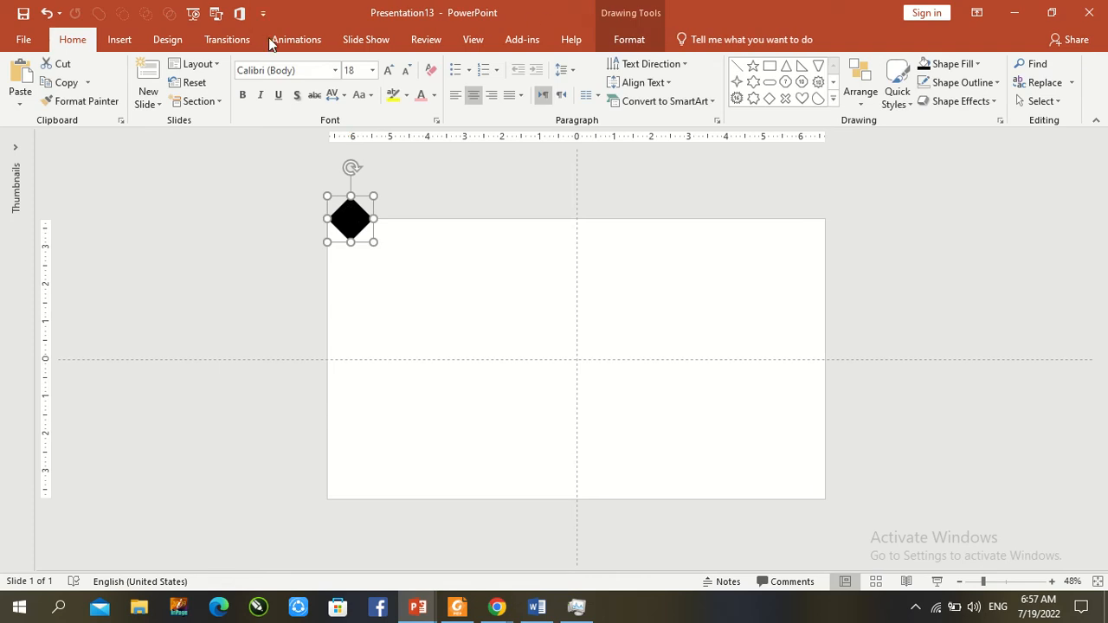
- Apply a Basic Zoom entrance effect to the diamond from More Entrance Effects
{"action": "left_click", "coordinate": [296, 38]}
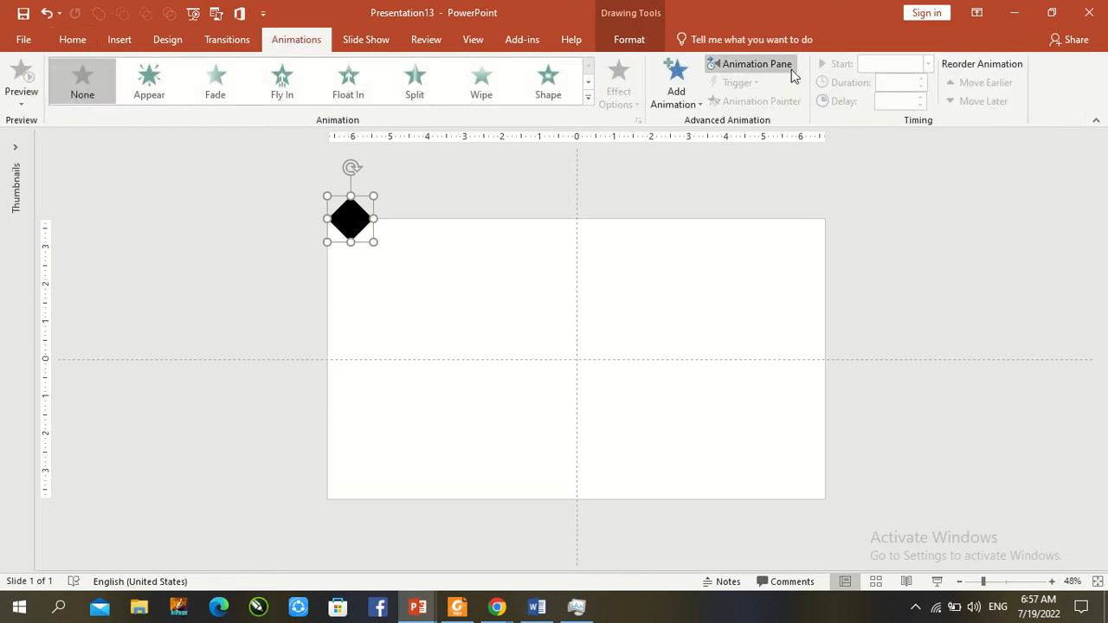
{"action": "left_click", "coordinate": [675, 83]}
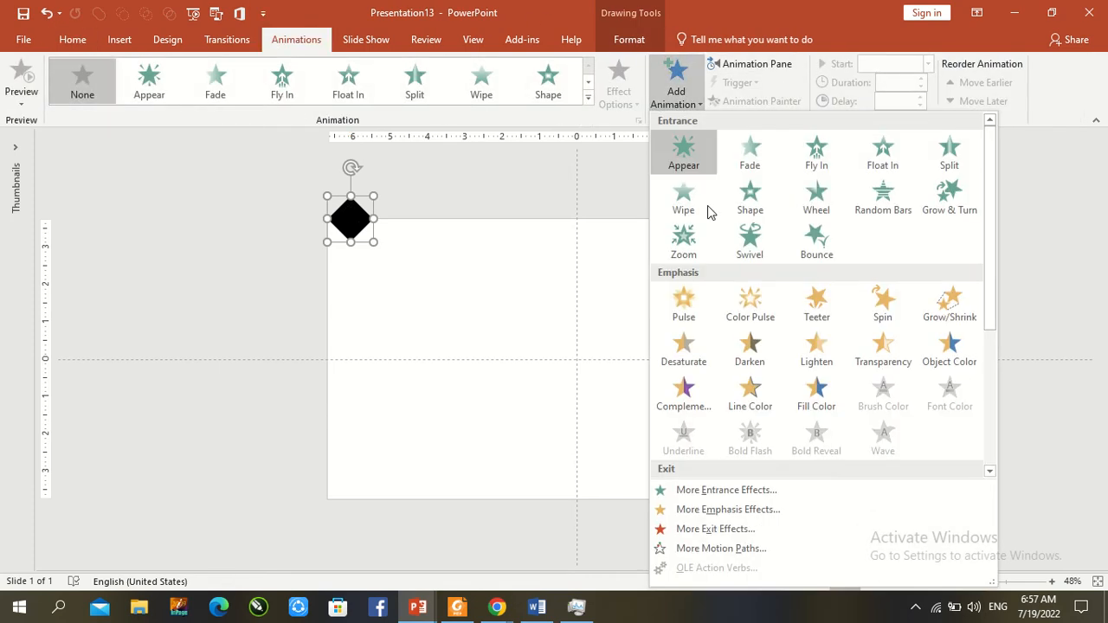
{"action": "left_click", "coordinate": [726, 489]}
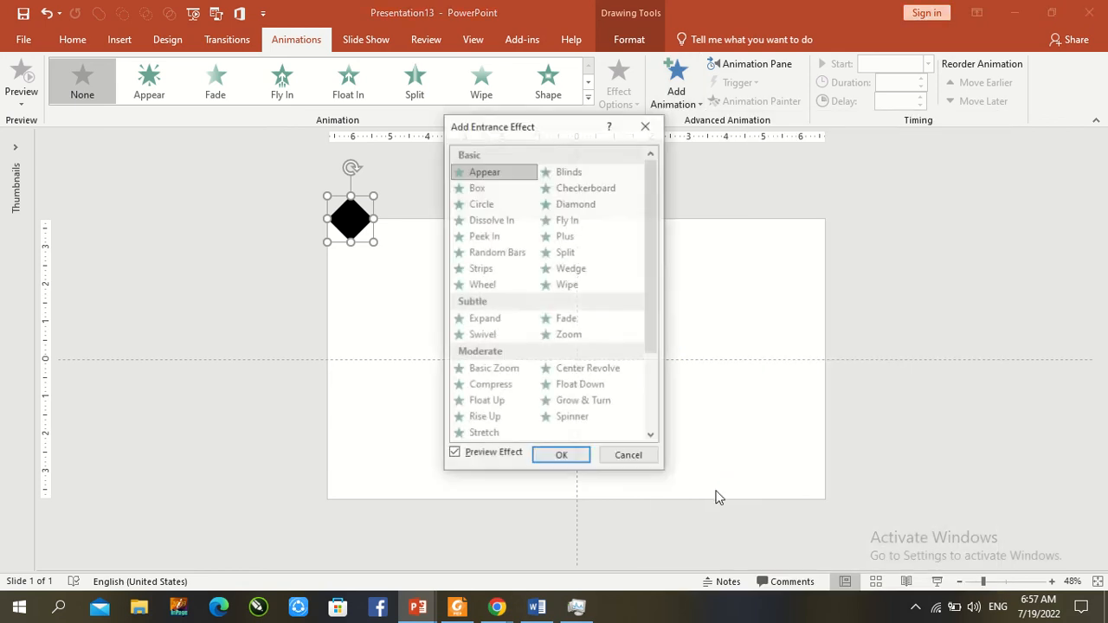
{"action": "left_click", "coordinate": [493, 369]}
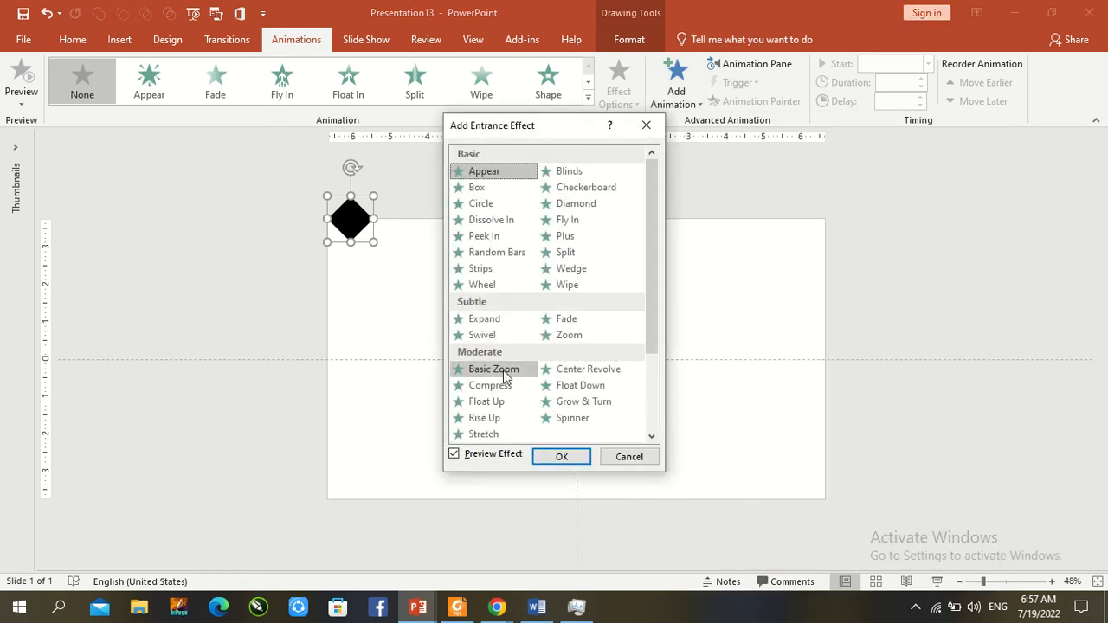
{"action": "left_click", "coordinate": [561, 457]}
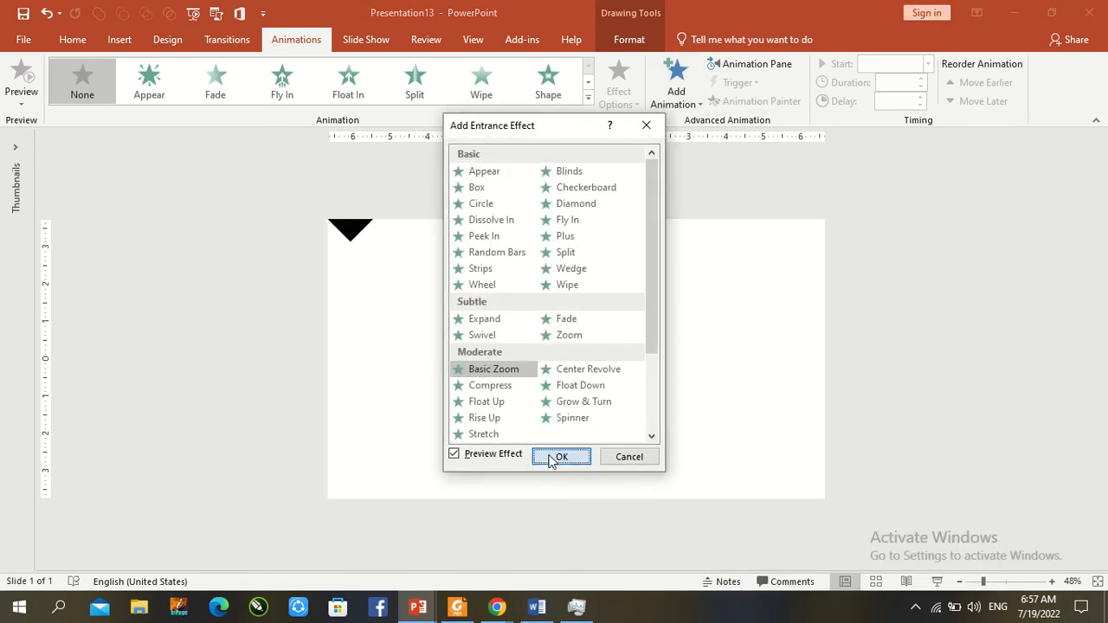
{"action": "left_click", "coordinate": [561, 457]}
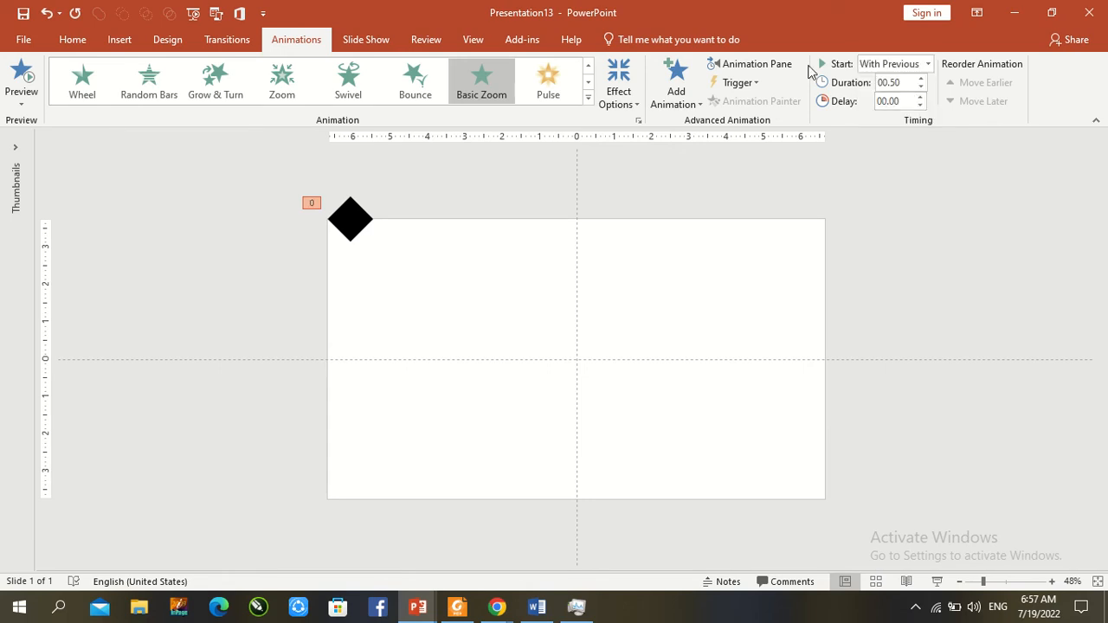
- Set the diamond's Basic Zoom timing to Repeat Until End of Slide via the Animation Pane
{"action": "left_click", "coordinate": [750, 63]}
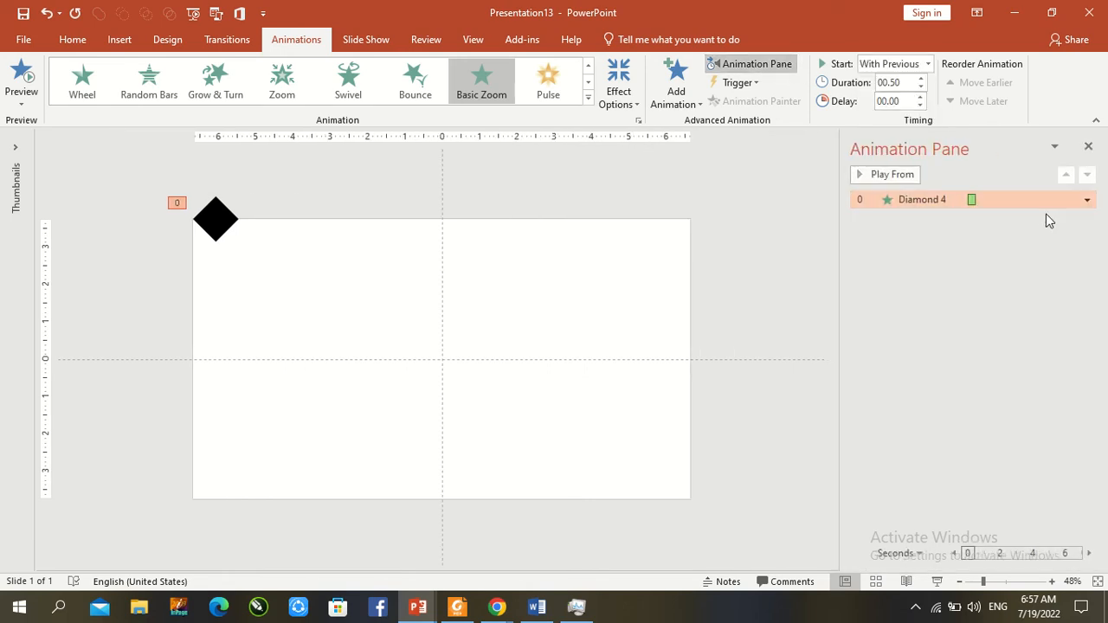
{"action": "left_click", "coordinate": [1087, 200]}
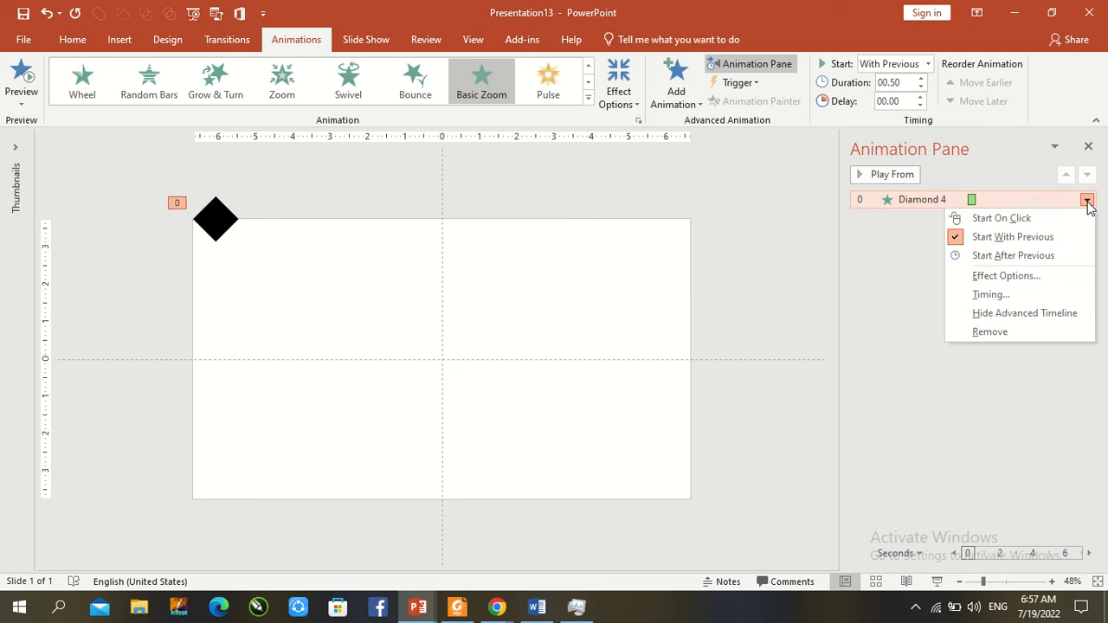
{"action": "left_click", "coordinate": [990, 295]}
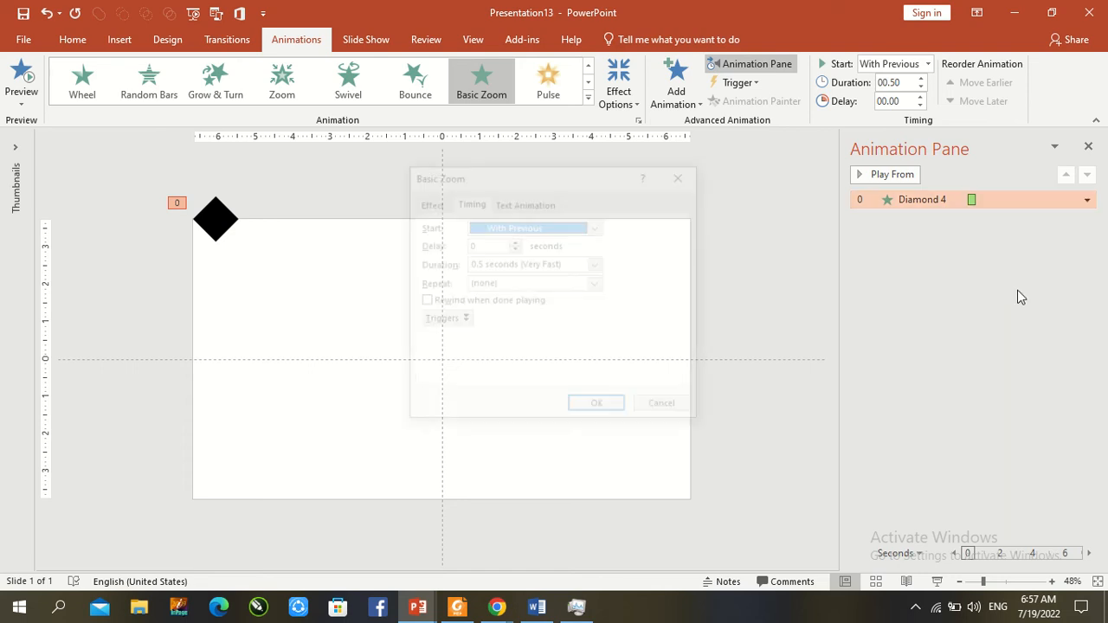
{"action": "left_click", "coordinate": [595, 284]}
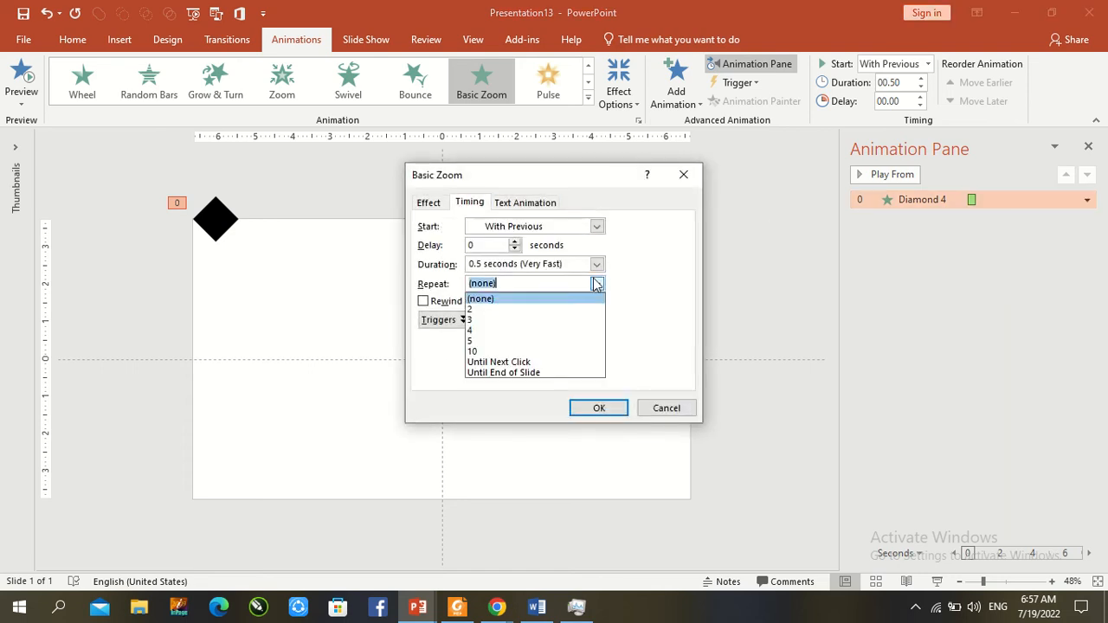
{"action": "left_click", "coordinate": [502, 372]}
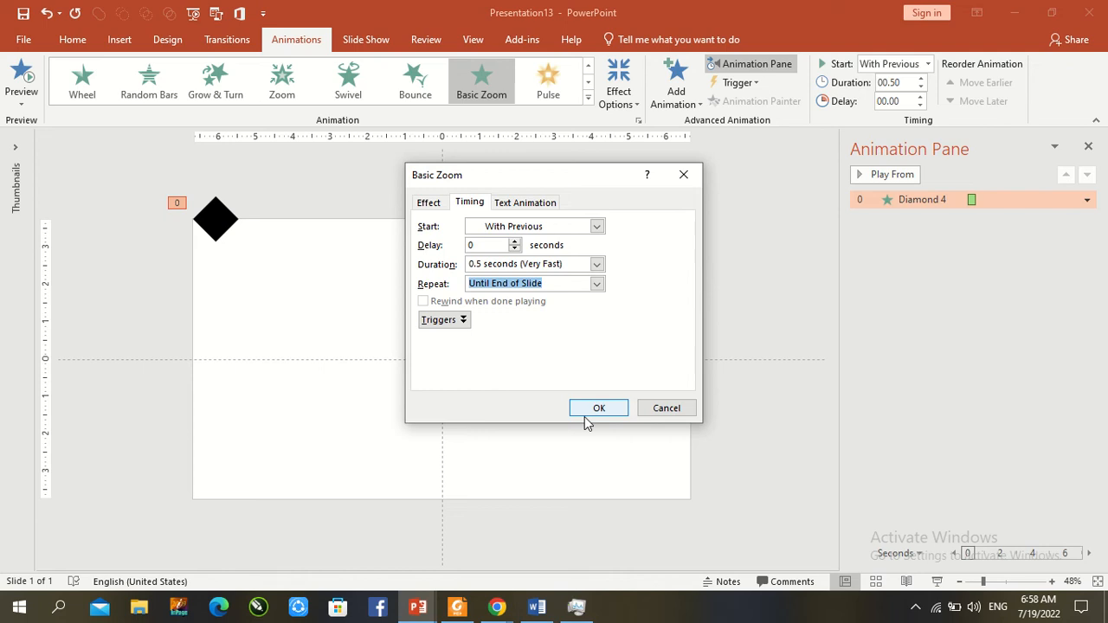
{"action": "left_click", "coordinate": [599, 409]}
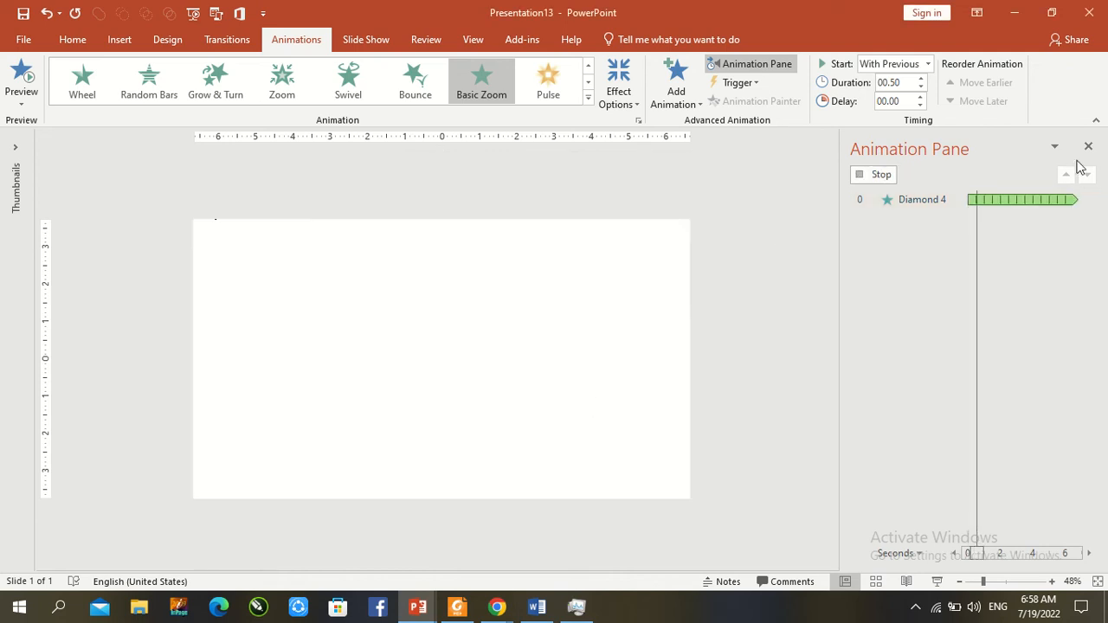
{"action": "left_click", "coordinate": [21, 73]}
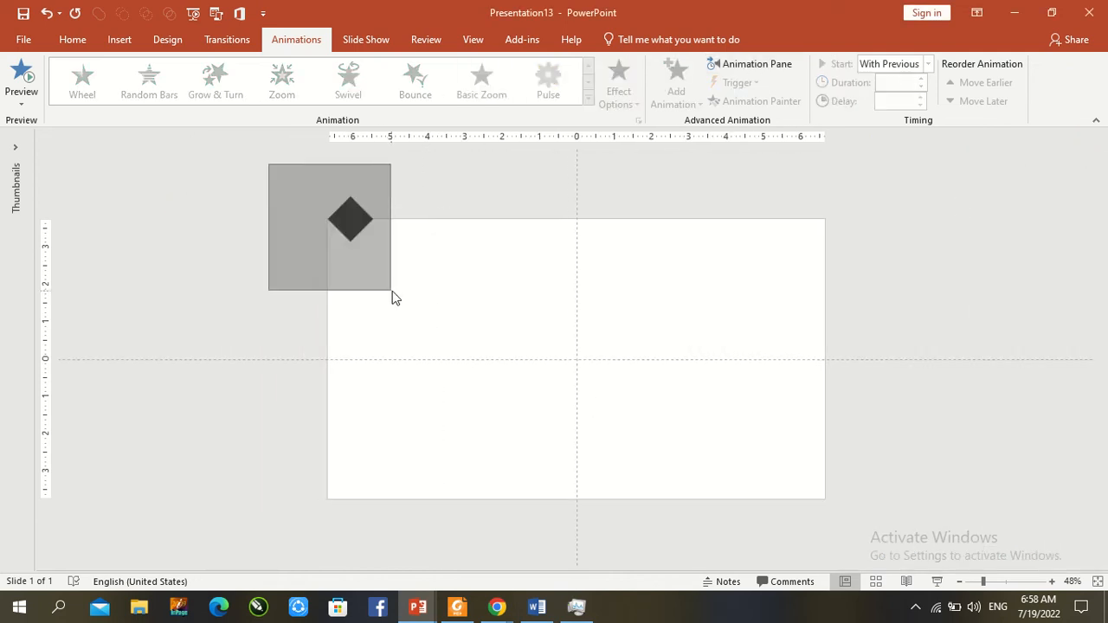
- Copy the diamond into a row, then paste a second row shifted half a diamond below it
{"action": "left_click", "coordinate": [481, 78]}
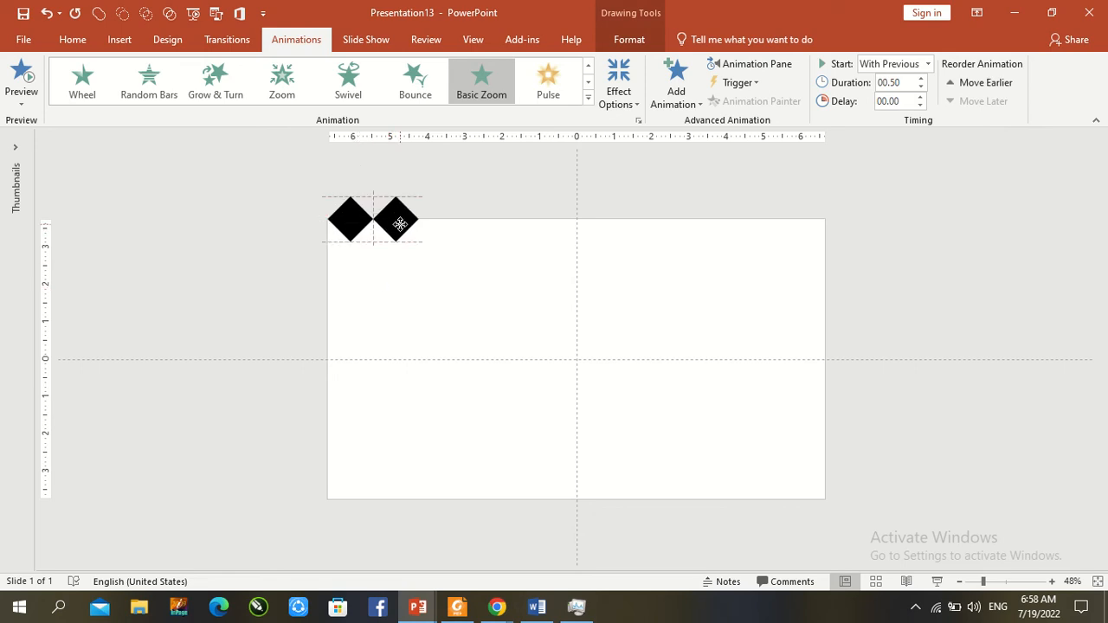
{"action": "left_click_drag", "start_coordinate": [398, 221], "coordinate": [441, 221]}
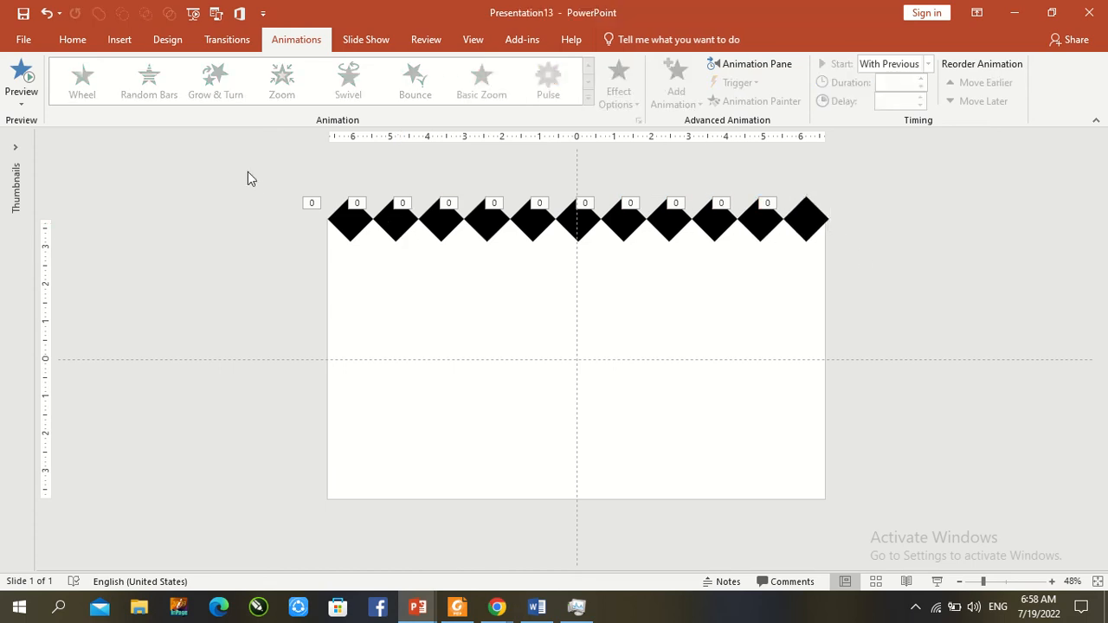
{"action": "left_click", "coordinate": [481, 82]}
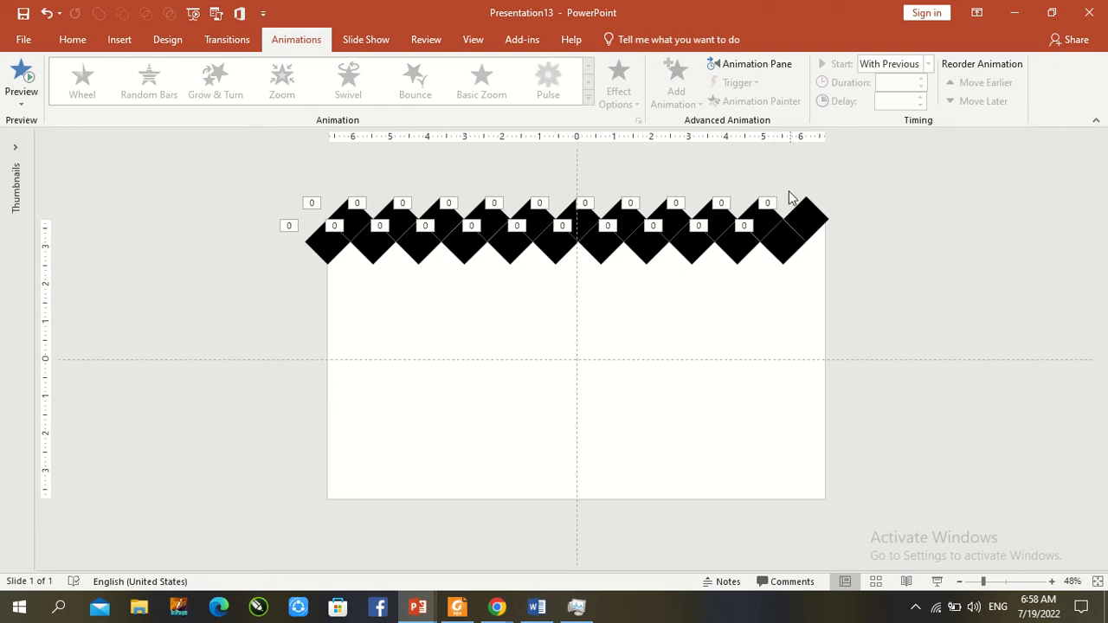
{"action": "mouse_move", "coordinate": [240, 180]}
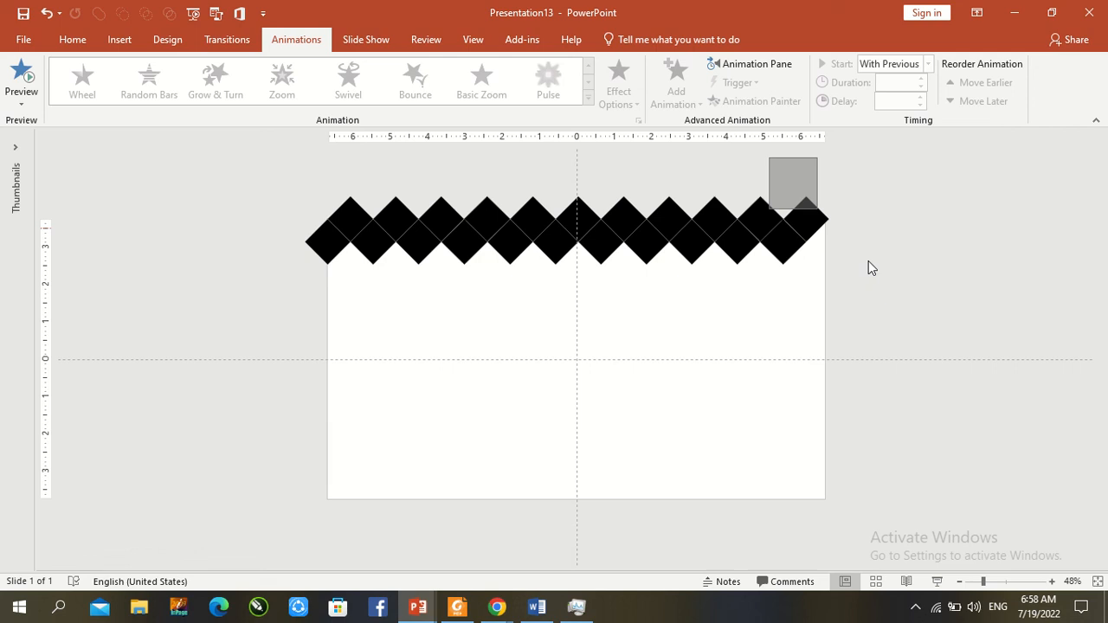
{"action": "left_click", "coordinate": [481, 78]}
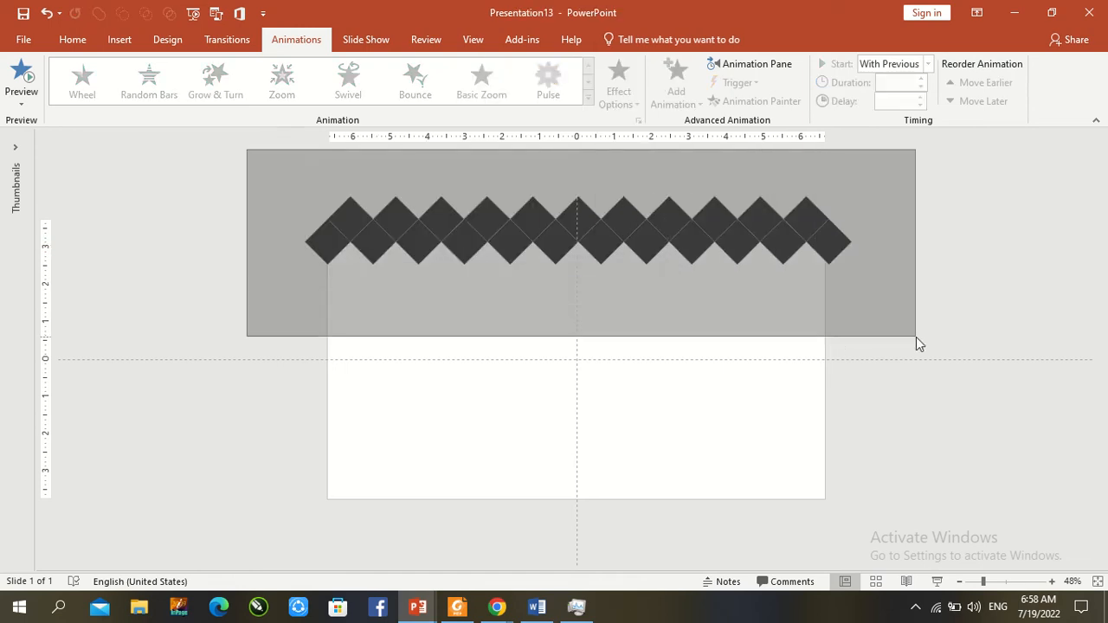
- Paste the two rows repeatedly to cover the slide, then bring up slide 1's thumbnail menu
{"action": "left_click", "coordinate": [482, 78]}
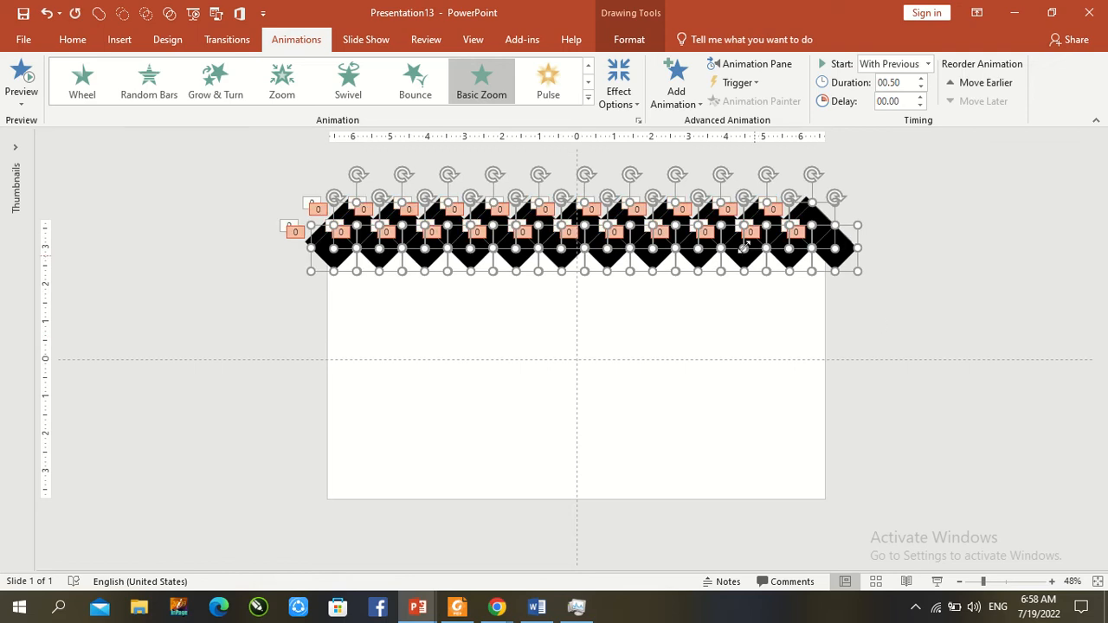
{"action": "left_click", "coordinate": [734, 287]}
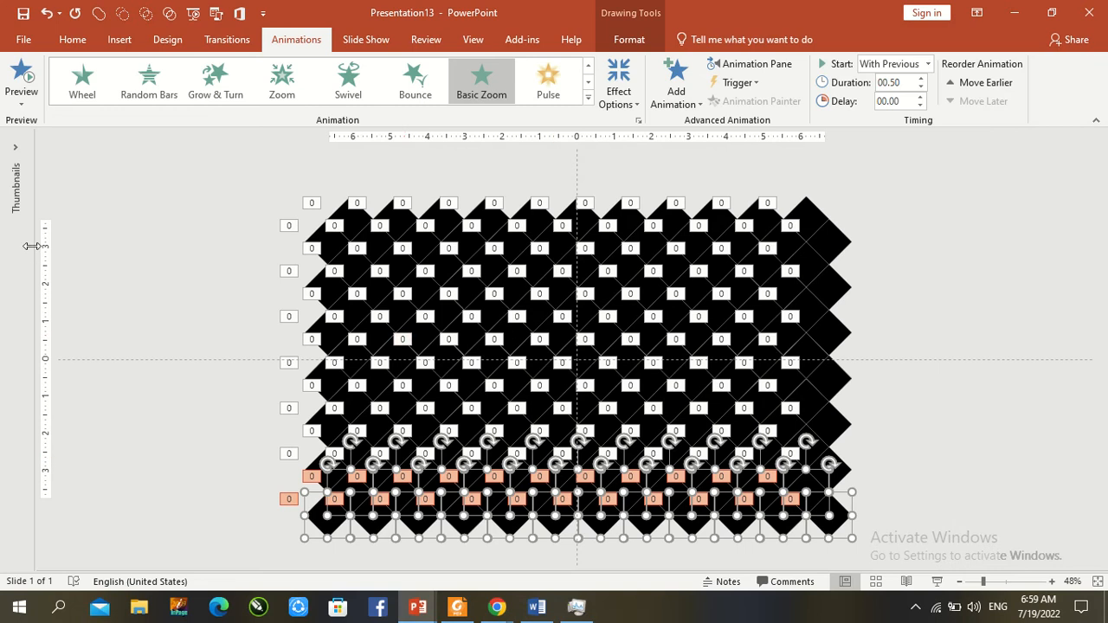
{"action": "left_click", "coordinate": [14, 145]}
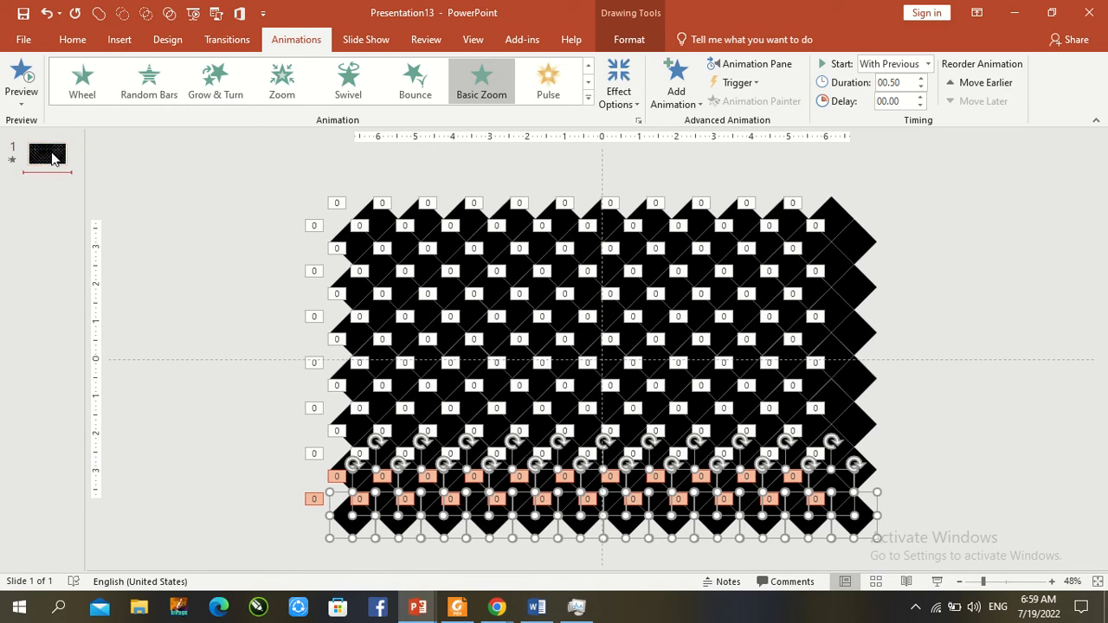
{"action": "right_click", "coordinate": [47, 155]}
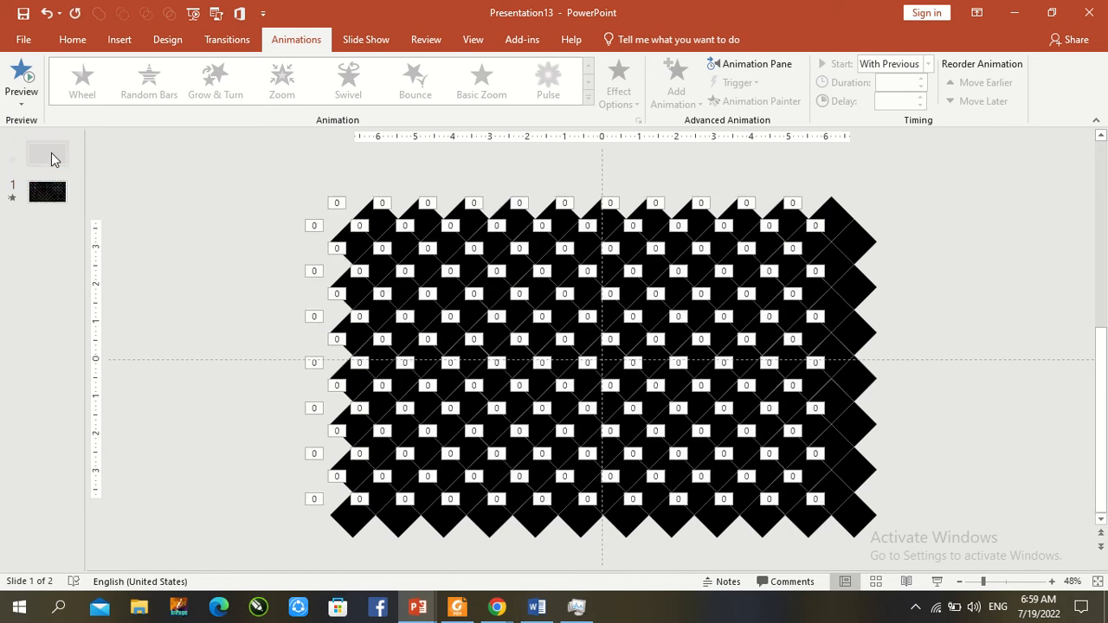
- Duplicate the slide, set slide 1's animations to Repeat 4, and run then exit the slide show
{"action": "left_click", "coordinate": [47, 154]}
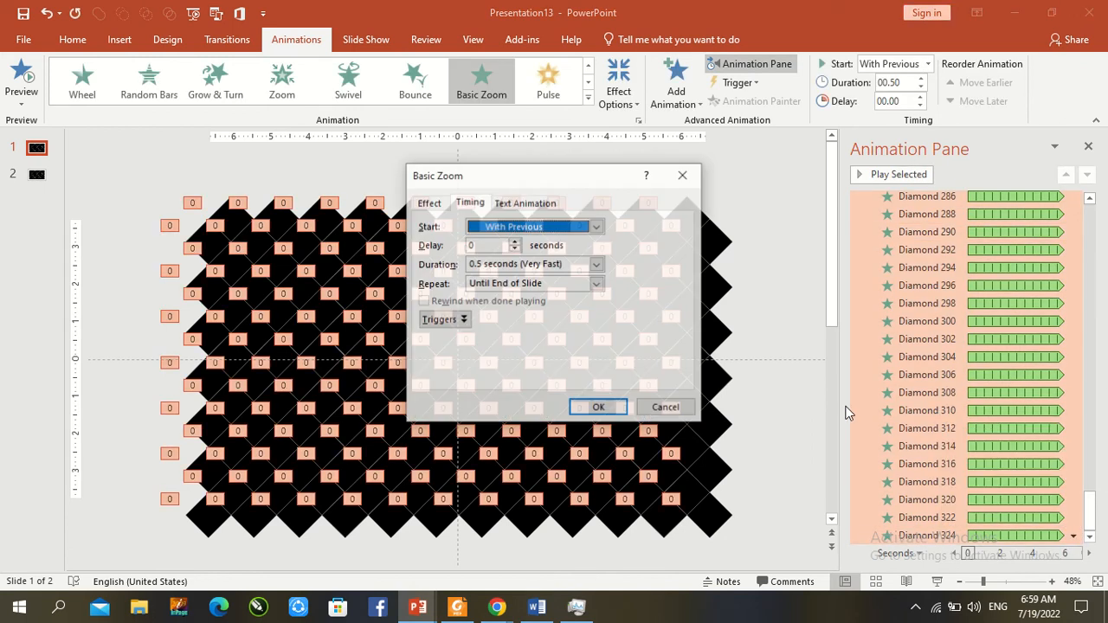
{"action": "left_click", "coordinate": [596, 284]}
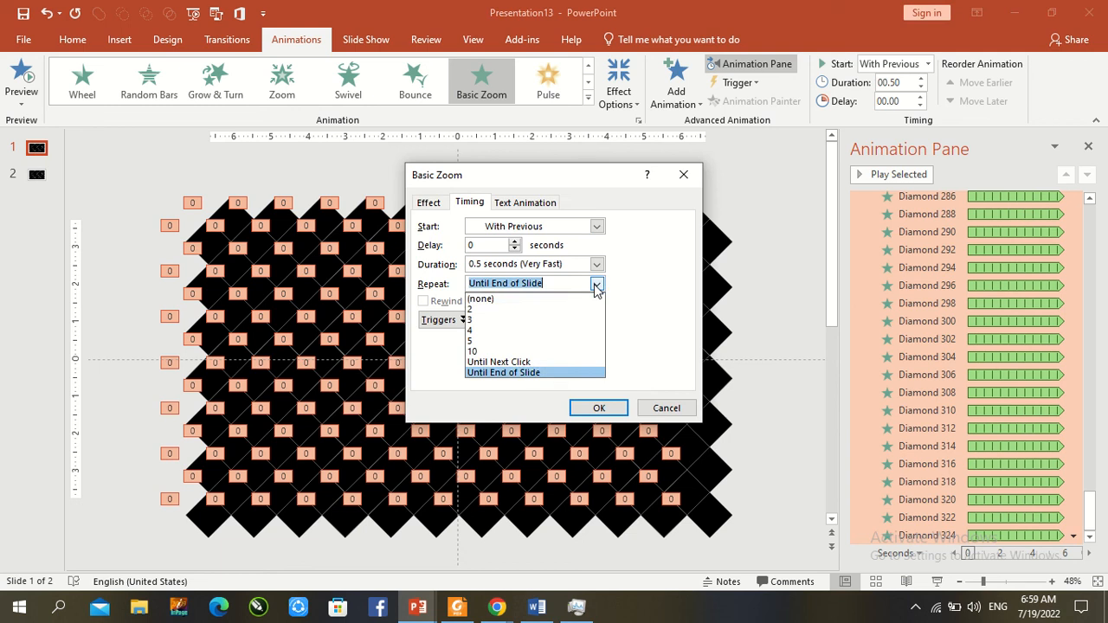
{"action": "mouse_move", "coordinate": [488, 329]}
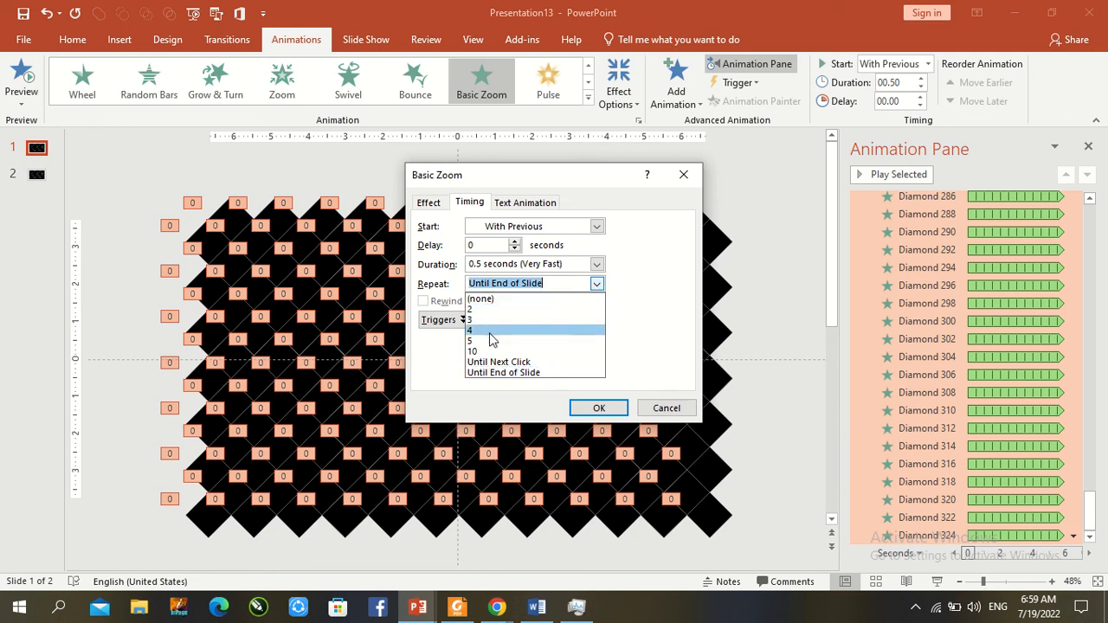
{"action": "left_click", "coordinate": [470, 328]}
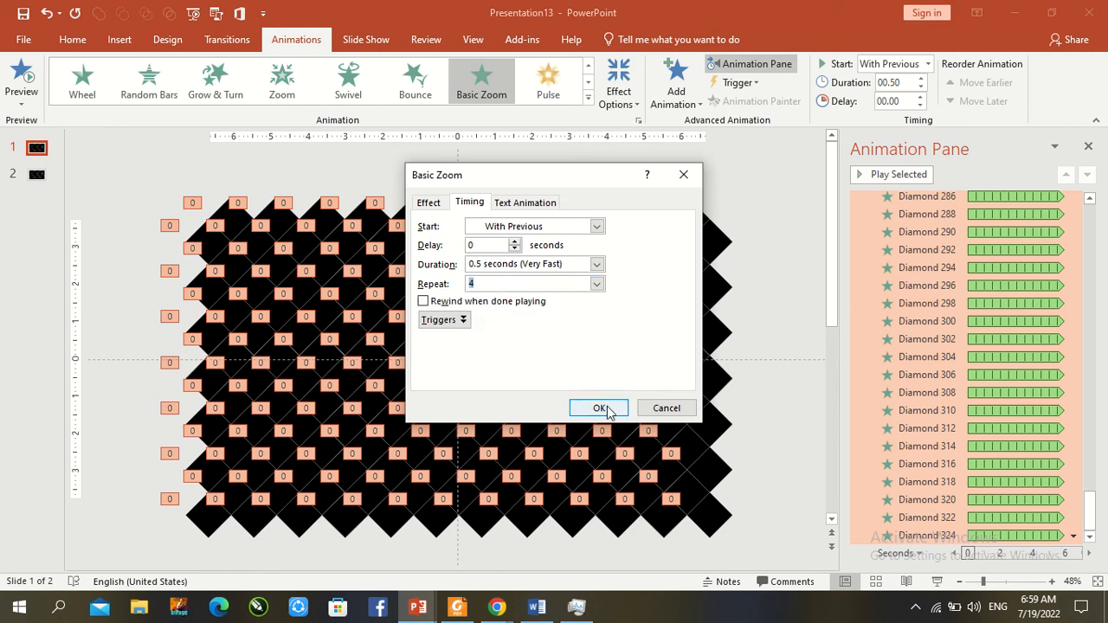
{"action": "left_click", "coordinate": [599, 408]}
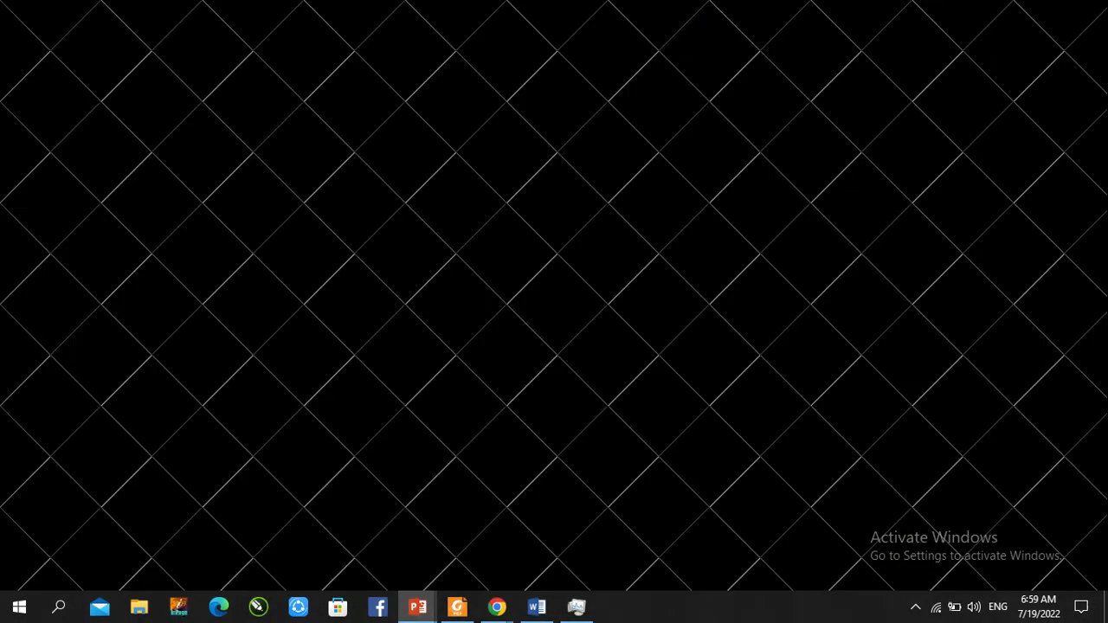
{"action": "left_click", "coordinate": [419, 606]}
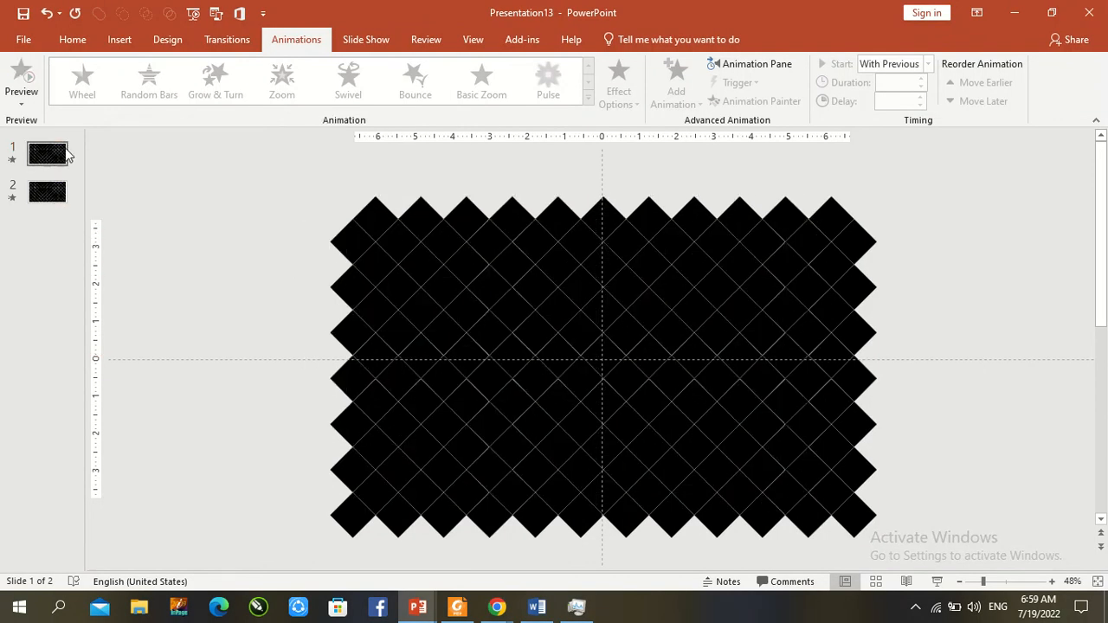
- Duplicate slide 1 to make three slides, then return to slide 1's Animation Pane
{"action": "right_click", "coordinate": [49, 154]}
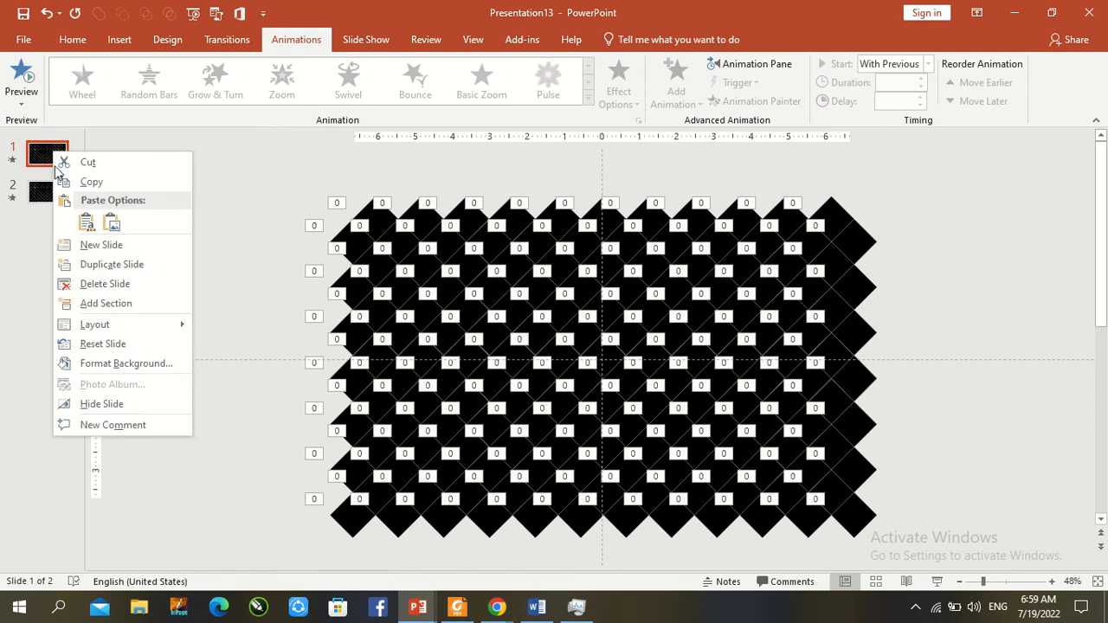
{"action": "left_click", "coordinate": [101, 244]}
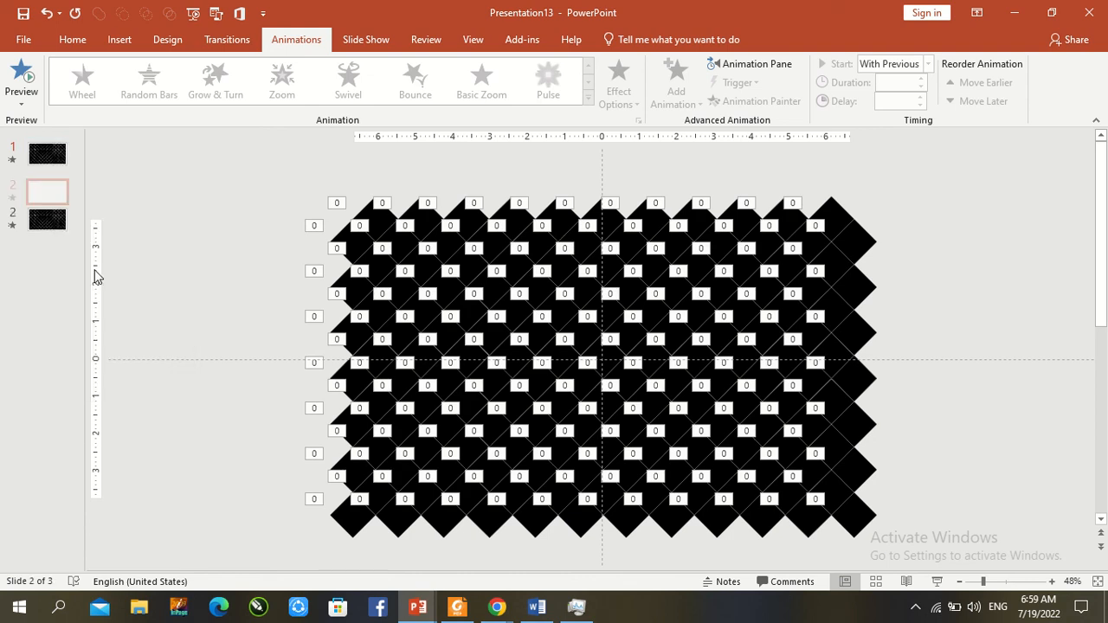
{"action": "left_click", "coordinate": [46, 154]}
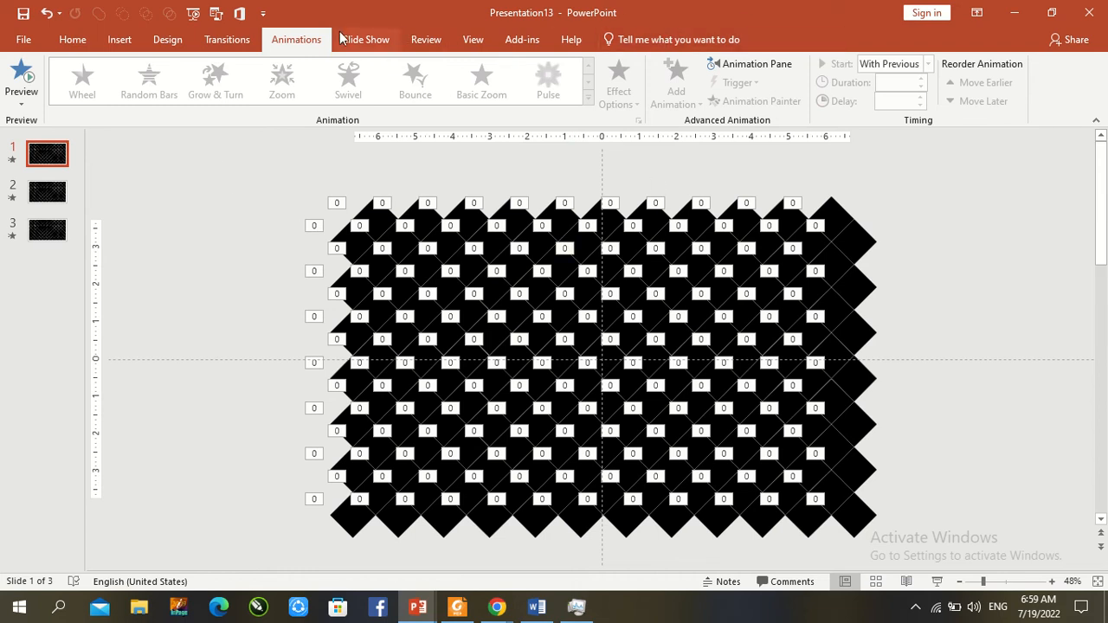
{"action": "left_click", "coordinate": [755, 62]}
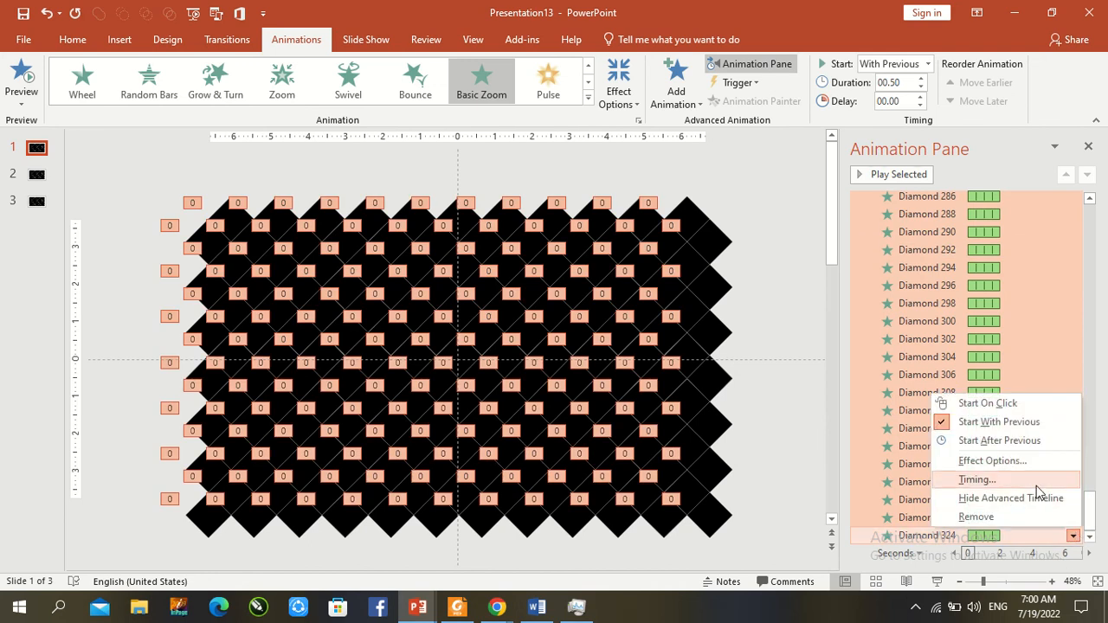
- Set slide 1's Basic Zoom animations to Repeat 5 in the Timing dialog
{"action": "left_click", "coordinate": [977, 479]}
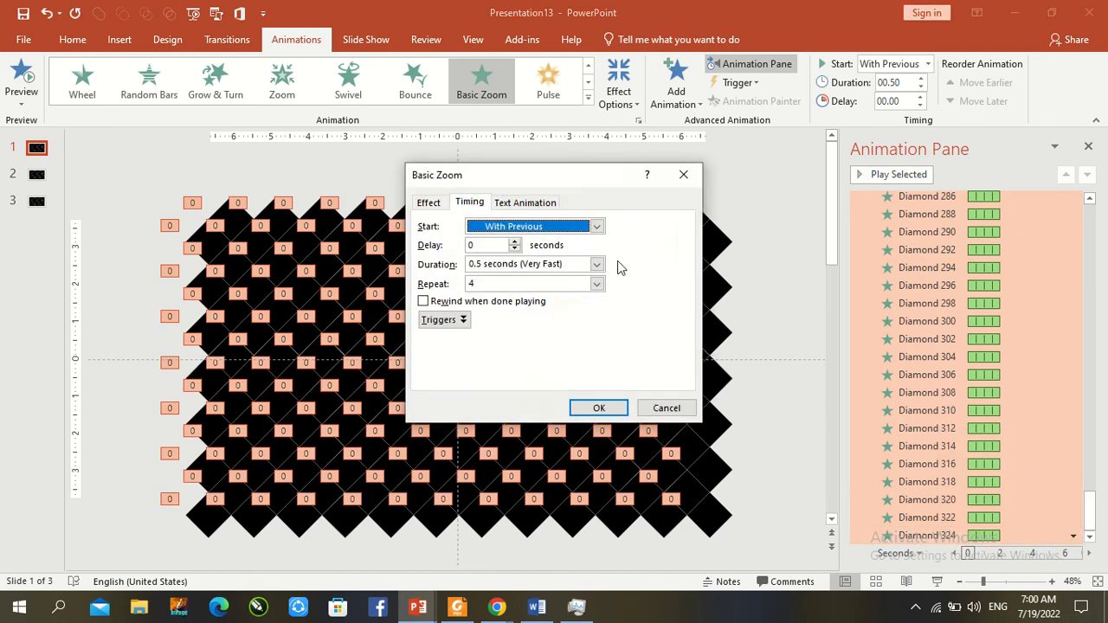
{"action": "left_click", "coordinate": [595, 284]}
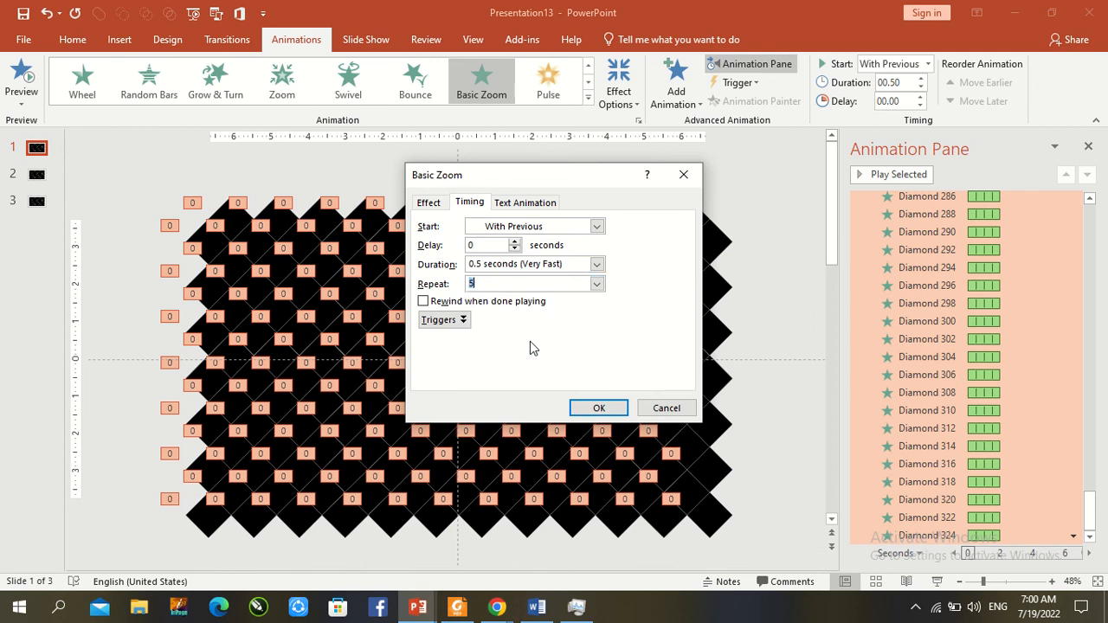
{"action": "left_click", "coordinate": [596, 284]}
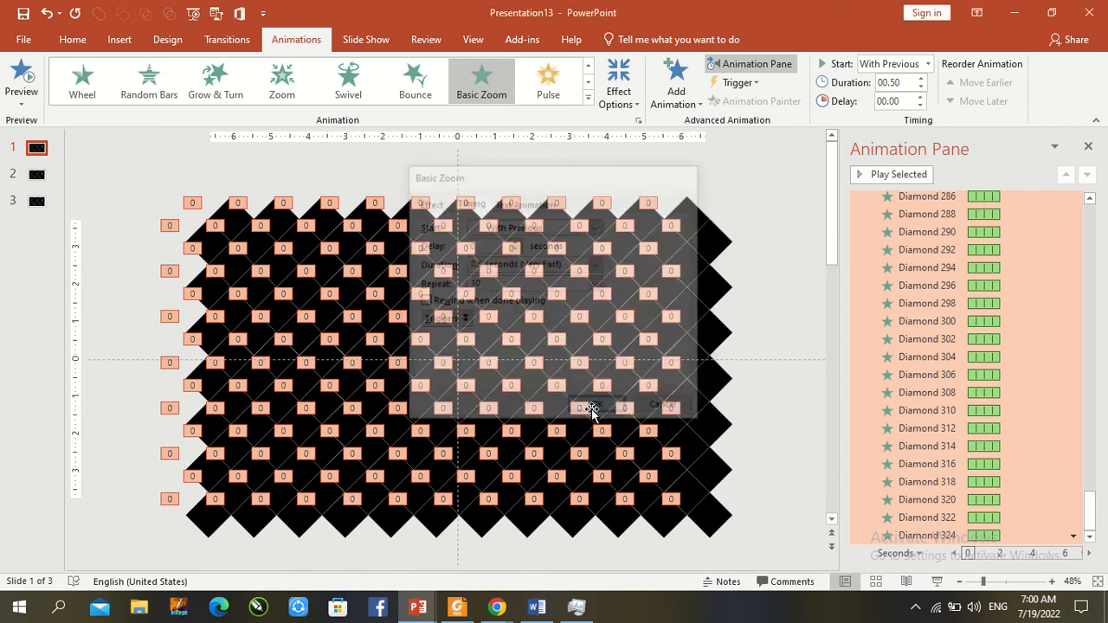
{"action": "left_click", "coordinate": [593, 407]}
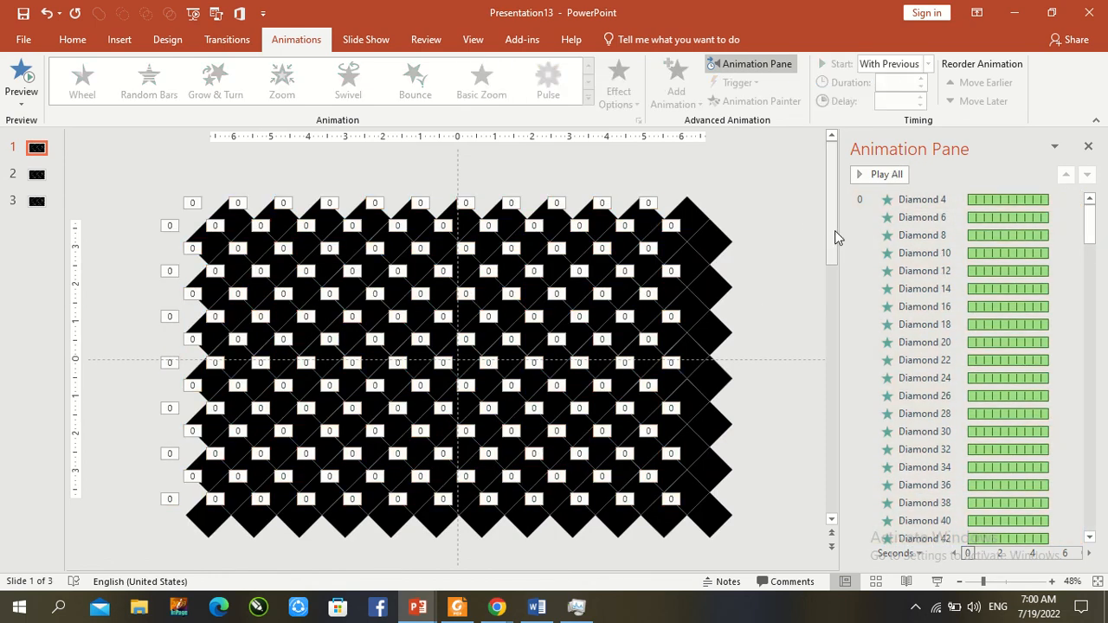
- Widen the Animation Pane and give individual diamonds varied delays such as 01.40, 02.00, 02.30
{"action": "left_click_drag", "start_coordinate": [827, 222], "coordinate": [811, 222]}
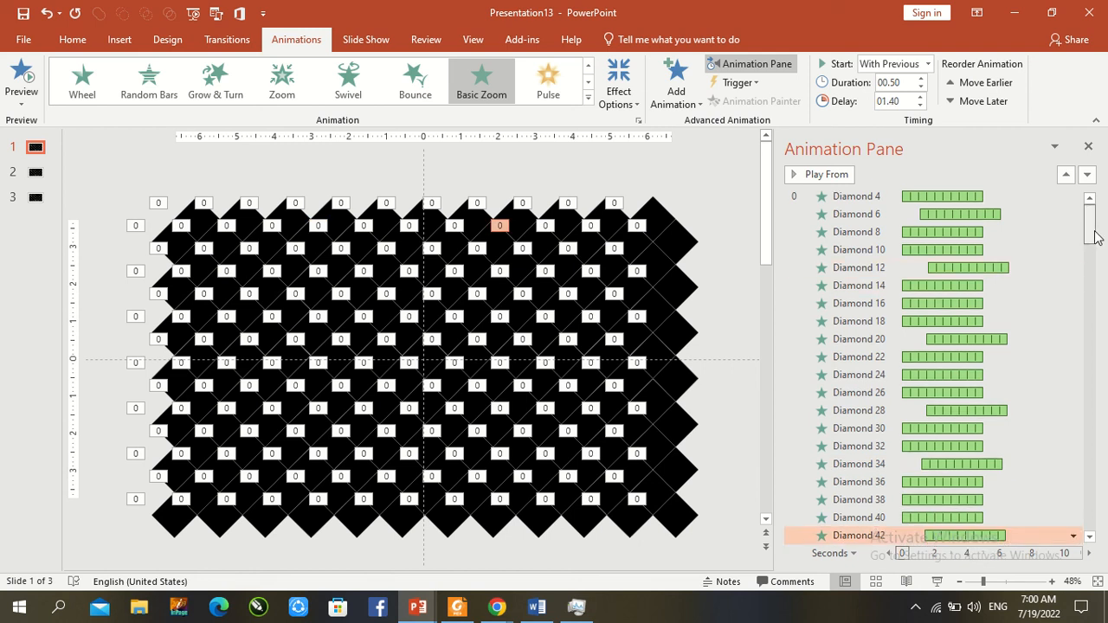
{"action": "scroll", "scroll_direction": "down", "scroll_amount": 3}
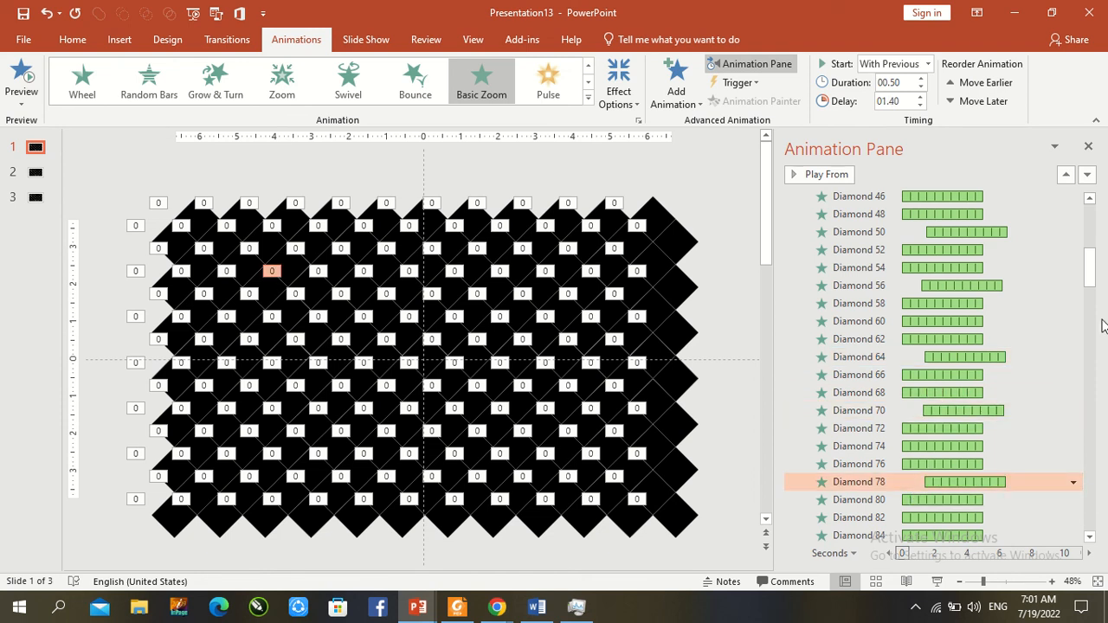
{"action": "scroll", "scroll_direction": "down", "scroll_amount": 3}
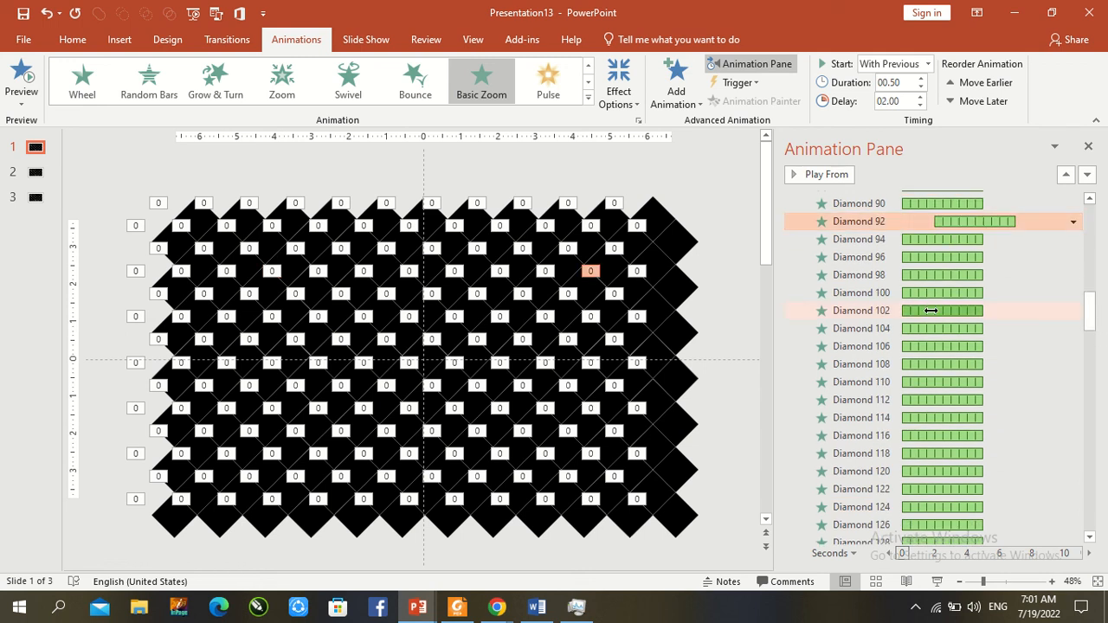
{"action": "left_click", "coordinate": [860, 310]}
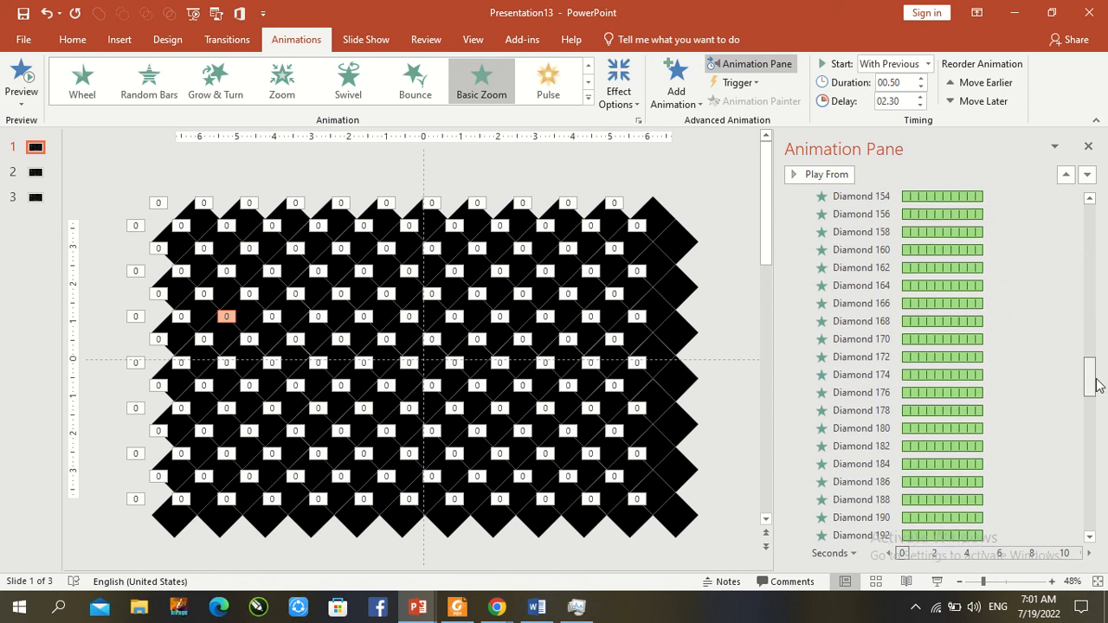
{"action": "scroll", "scroll_direction": "down", "scroll_amount": 3}
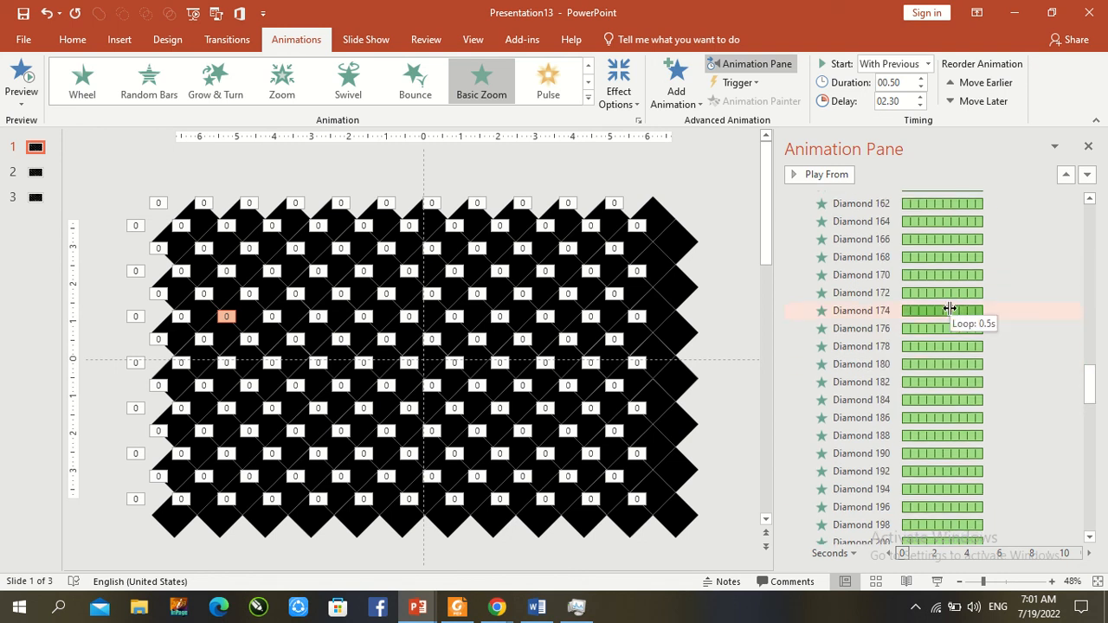